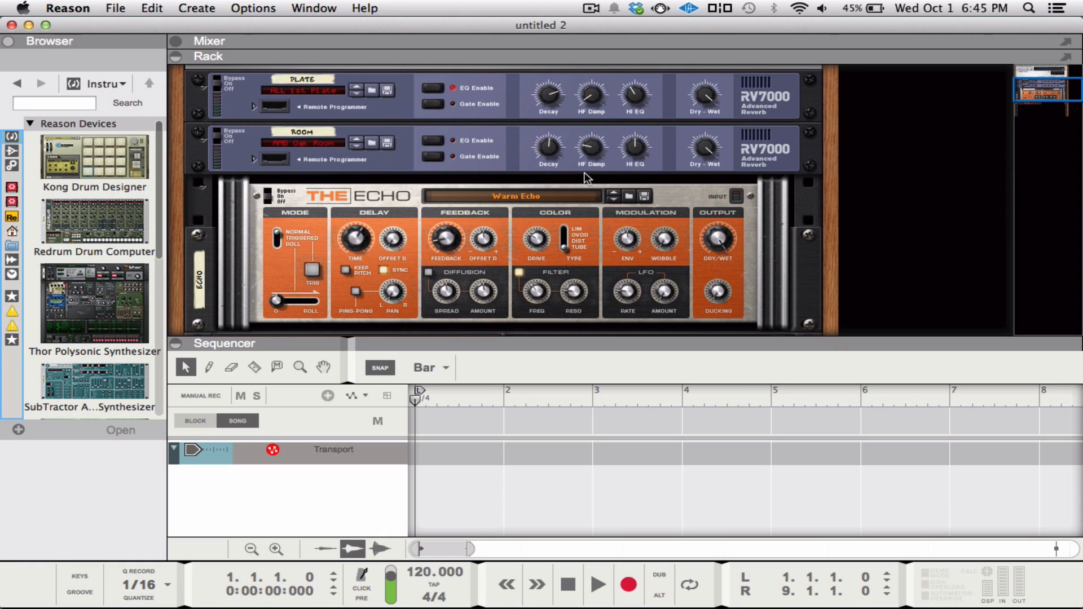
{"action": "mouse_move", "coordinate": [537, 216]}
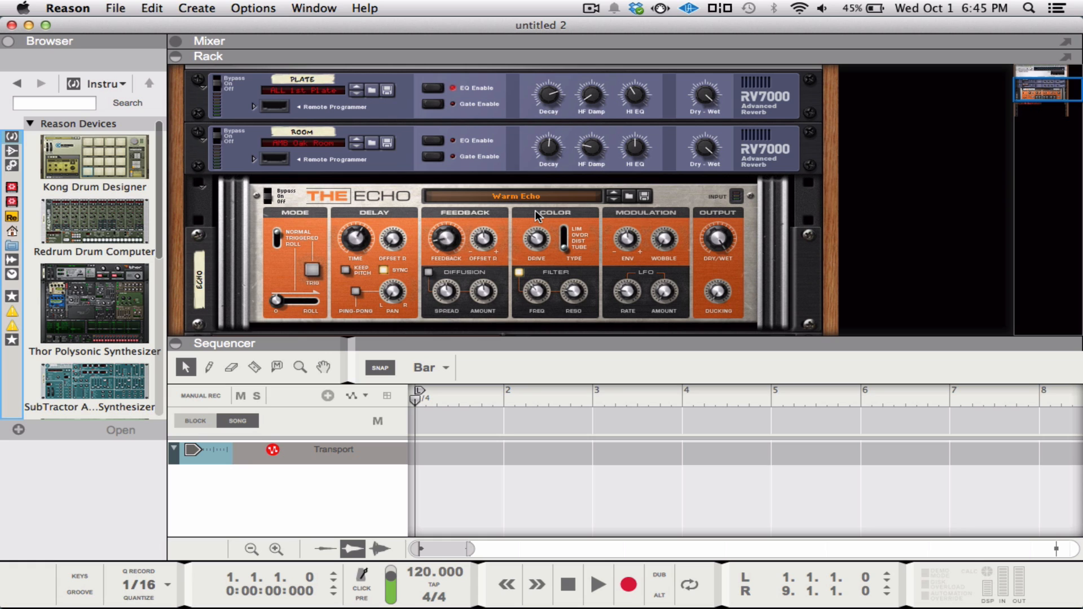
{"action": "mouse_move", "coordinate": [543, 272]}
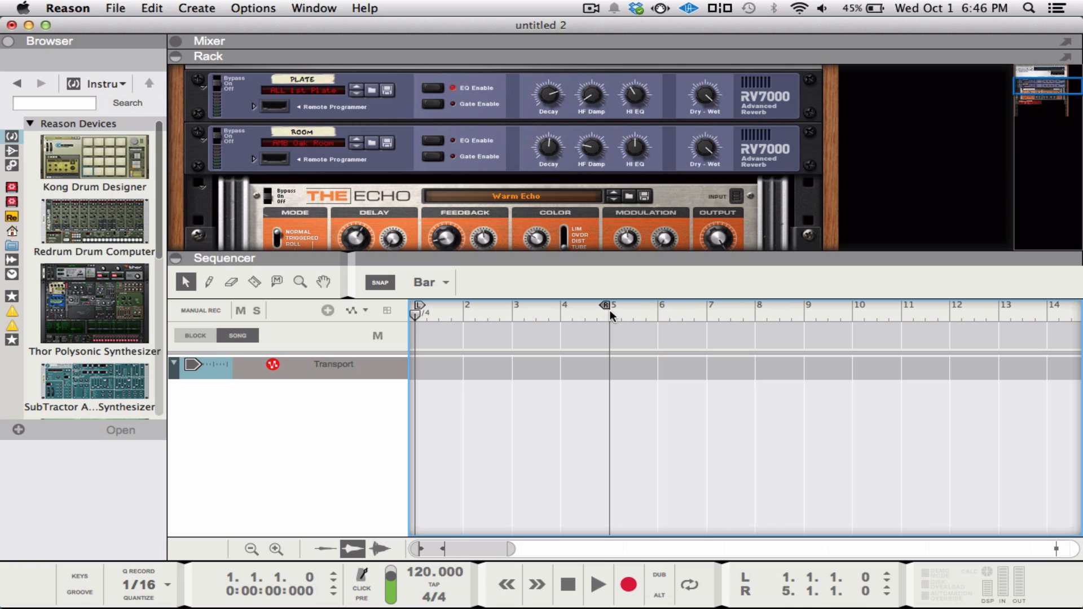
{"action": "mouse_move", "coordinate": [577, 373]}
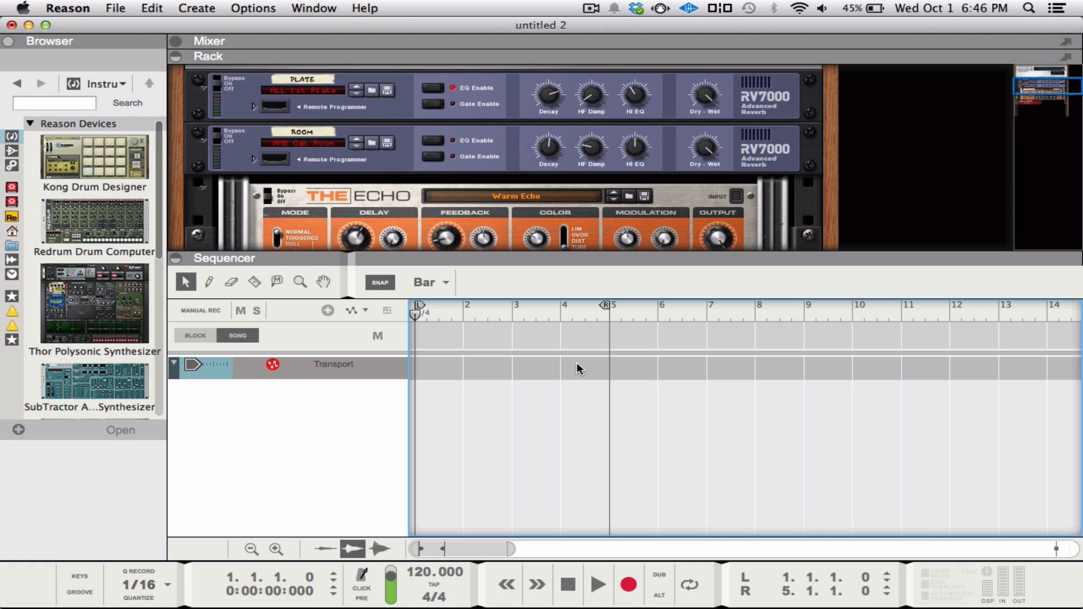
Step: Scroll down through the Devices browser instrument list
{"action": "scroll", "scroll_direction": "down", "scroll_amount": 3}
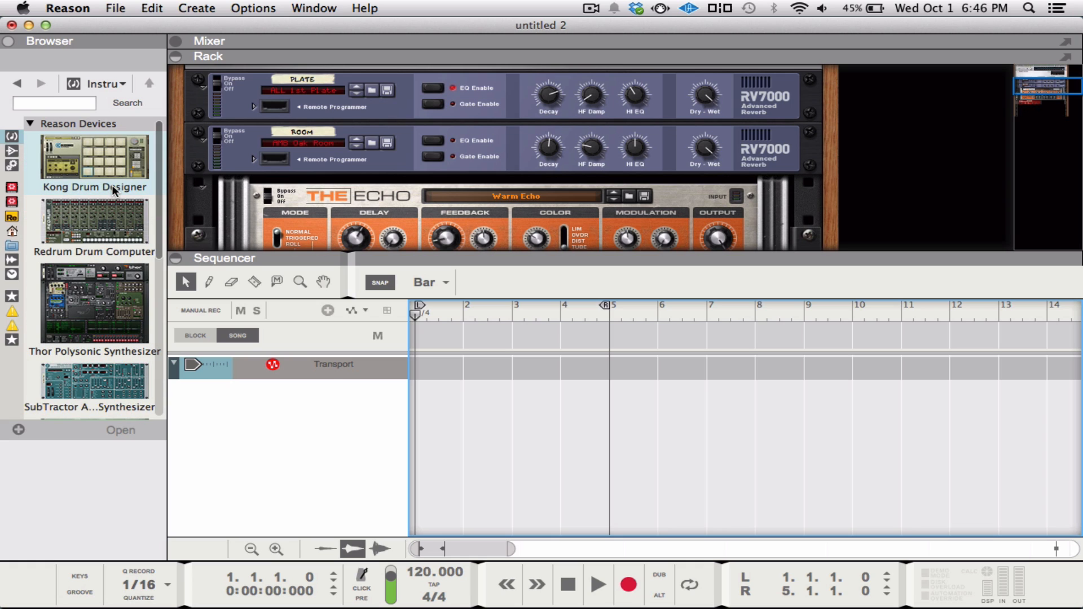
{"action": "mouse_move", "coordinate": [88, 177]}
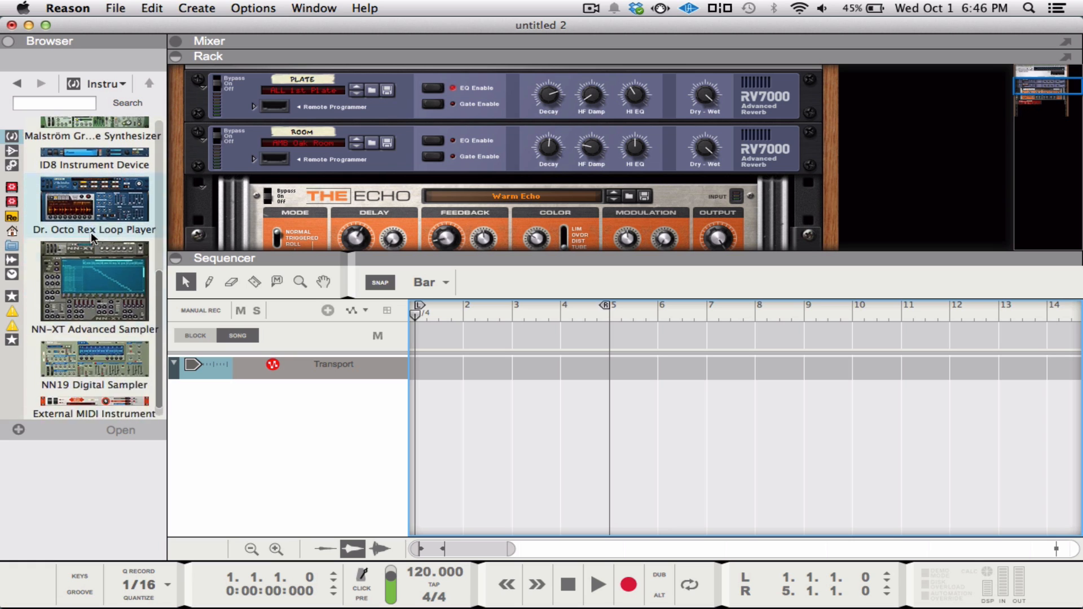
{"action": "scroll", "scroll_direction": "down", "scroll_amount": 3}
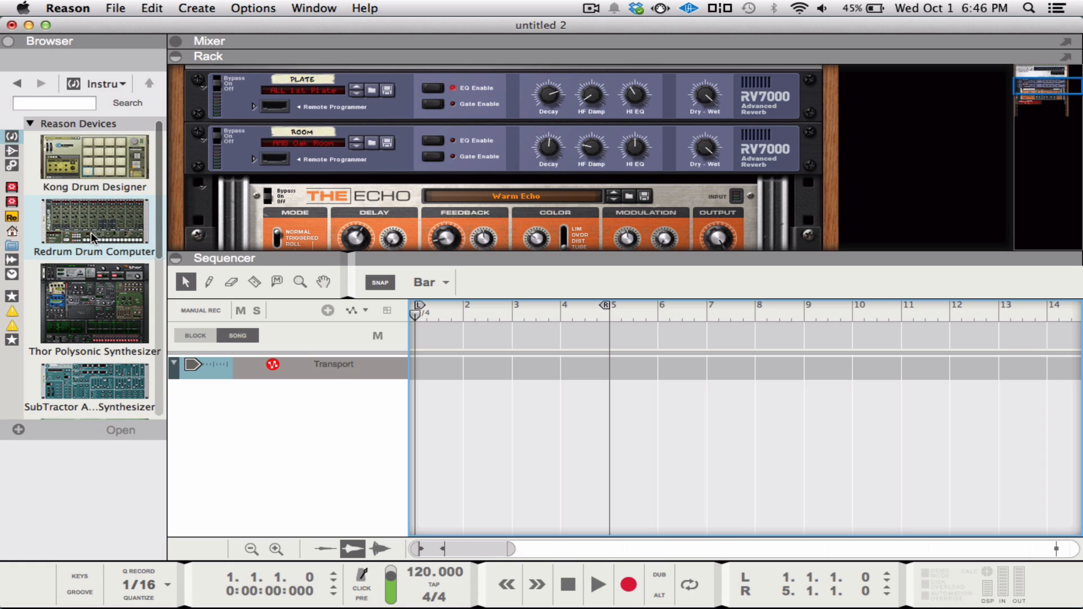
{"action": "mouse_move", "coordinate": [85, 227]}
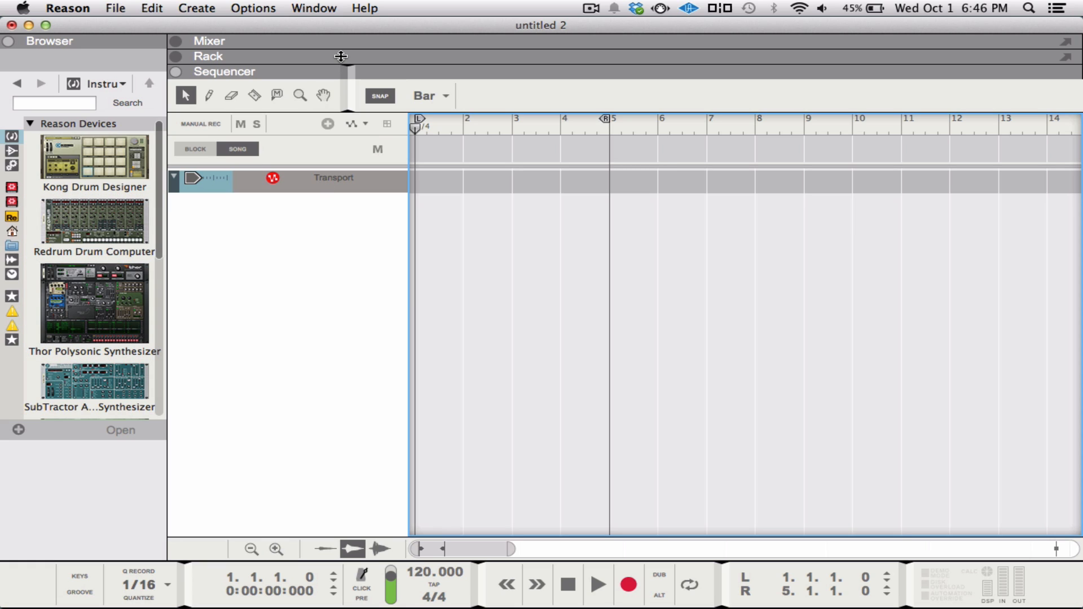
Step: Expand the Mixer panel, then bring up the Rack with the RV7000, Echo and DDL-1 devices
{"action": "left_click", "coordinate": [208, 40]}
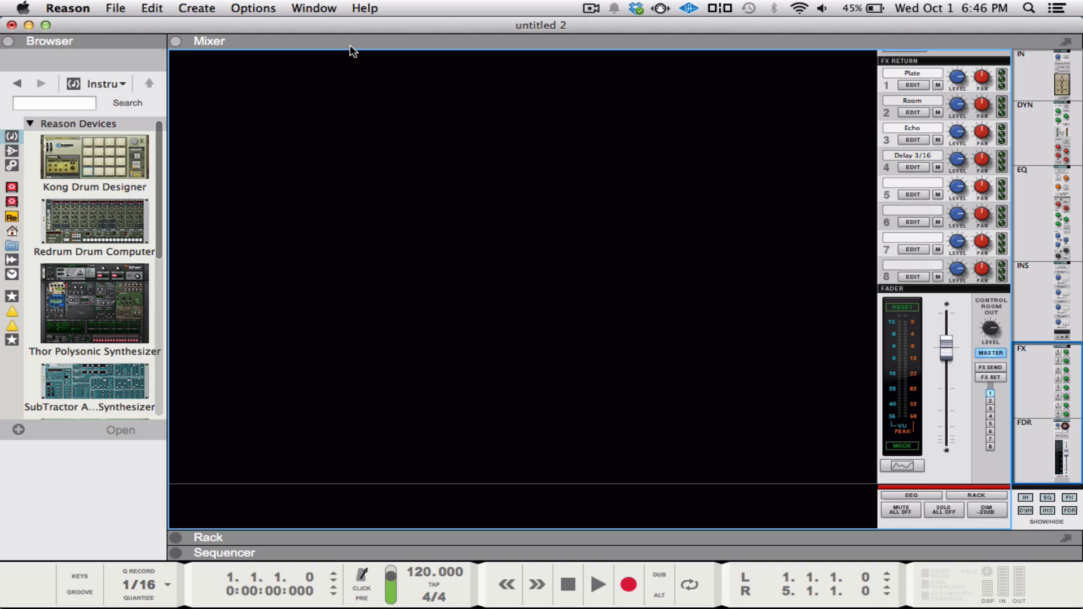
{"action": "left_click", "coordinate": [207, 541]}
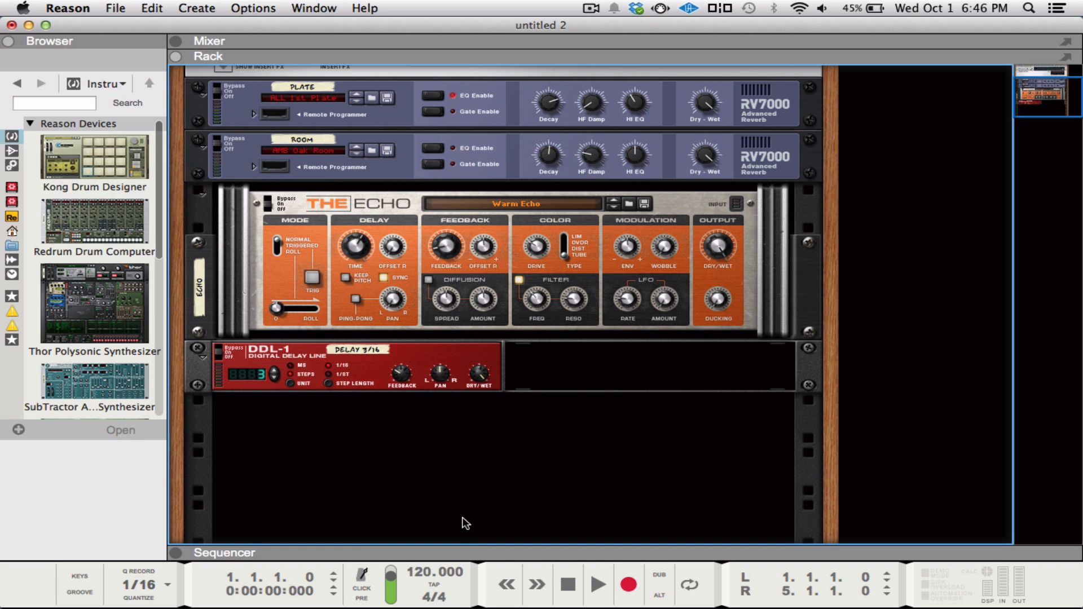
{"action": "left_click", "coordinate": [222, 553]}
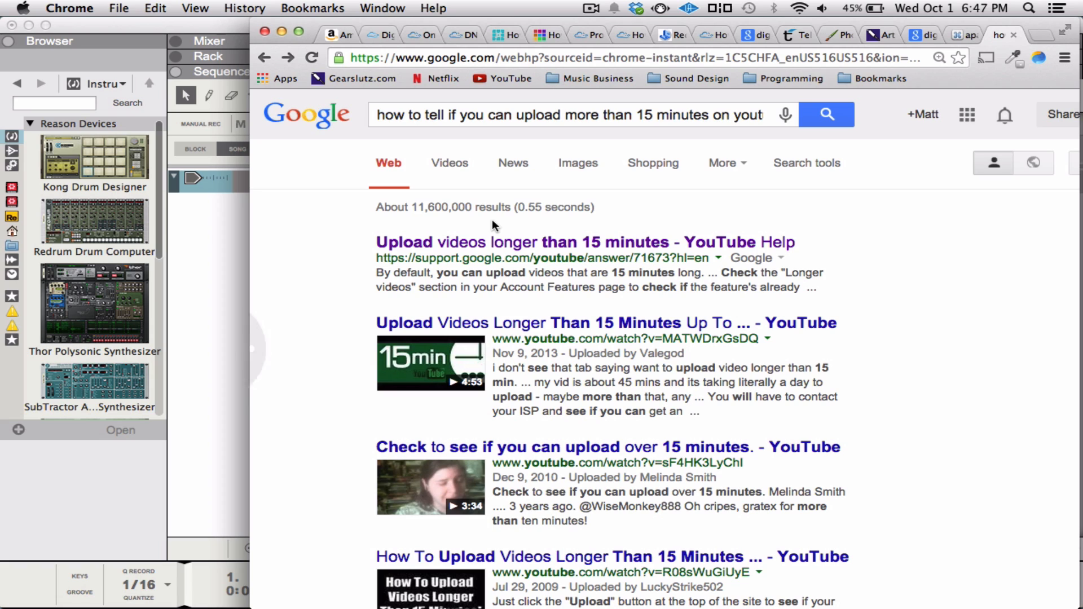
Step: From a new browser tab, go to YouTube and open the new comment notification
{"action": "left_click", "coordinate": [503, 78]}
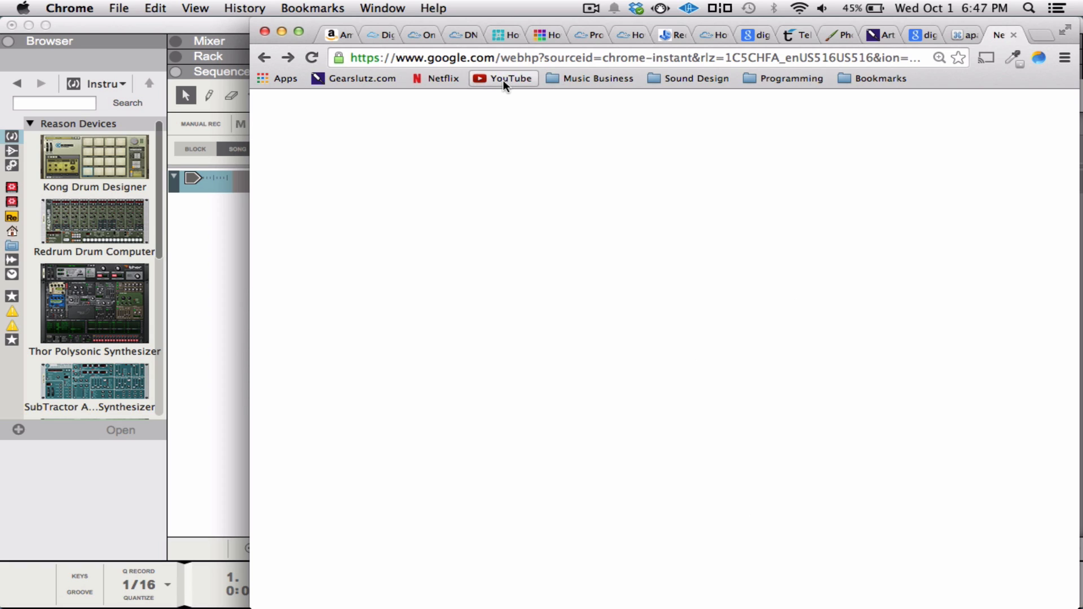
{"action": "left_click", "coordinate": [503, 78]}
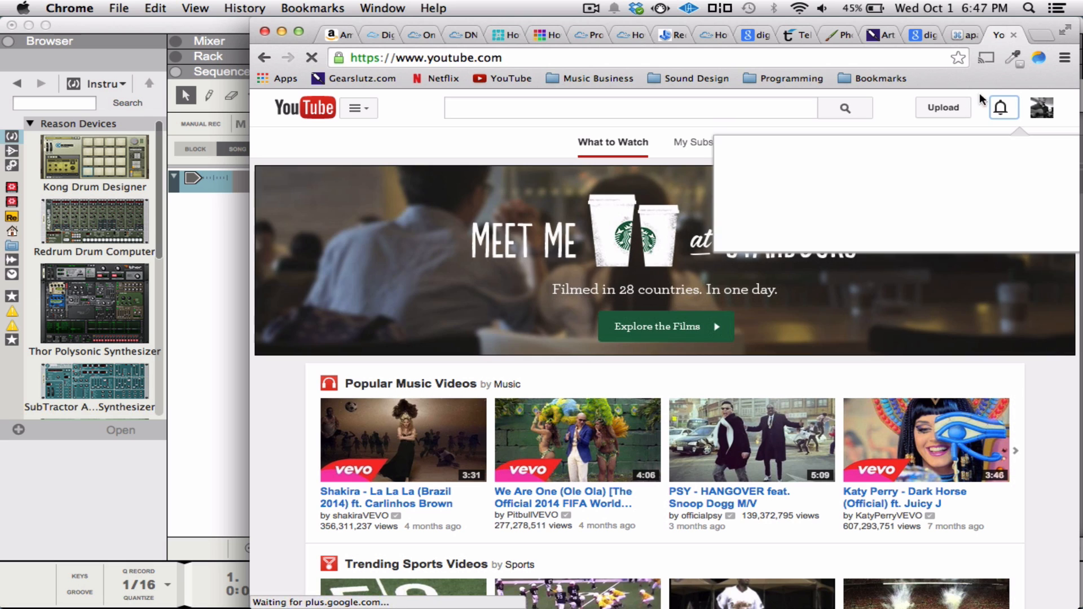
{"action": "left_click", "coordinate": [1002, 107]}
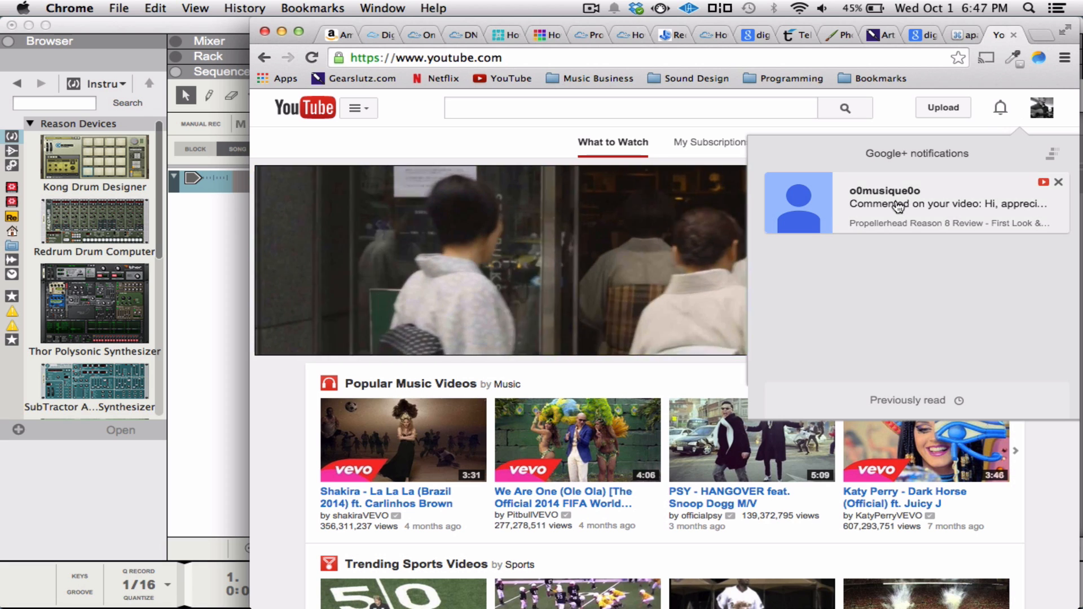
{"action": "left_click", "coordinate": [917, 203]}
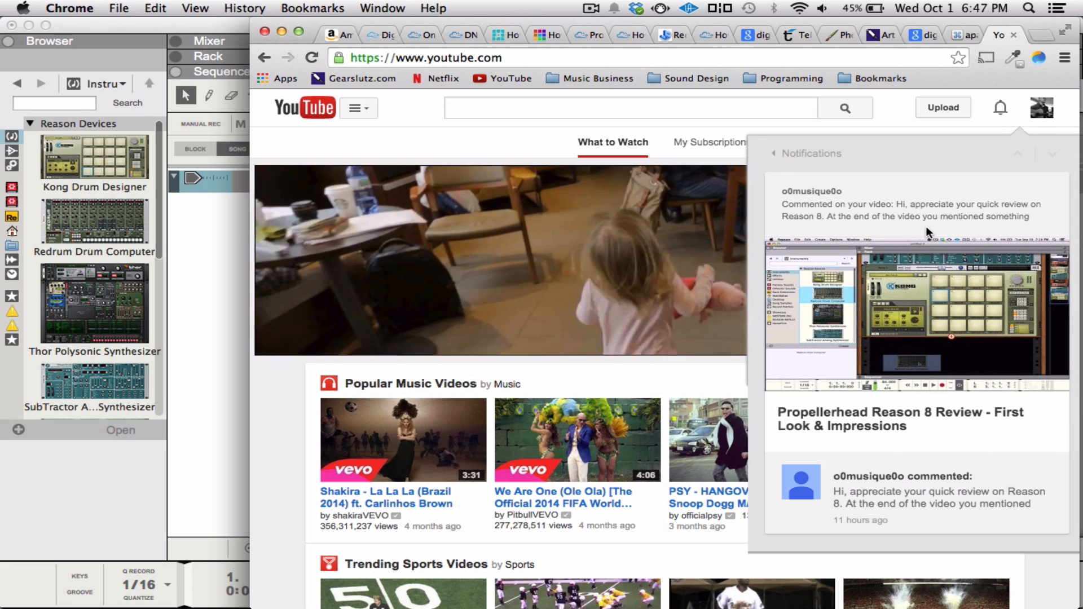
Step: Go to the commented Reason 8 review video and scroll down to the MIDI paint comment
{"action": "left_click", "coordinate": [912, 419]}
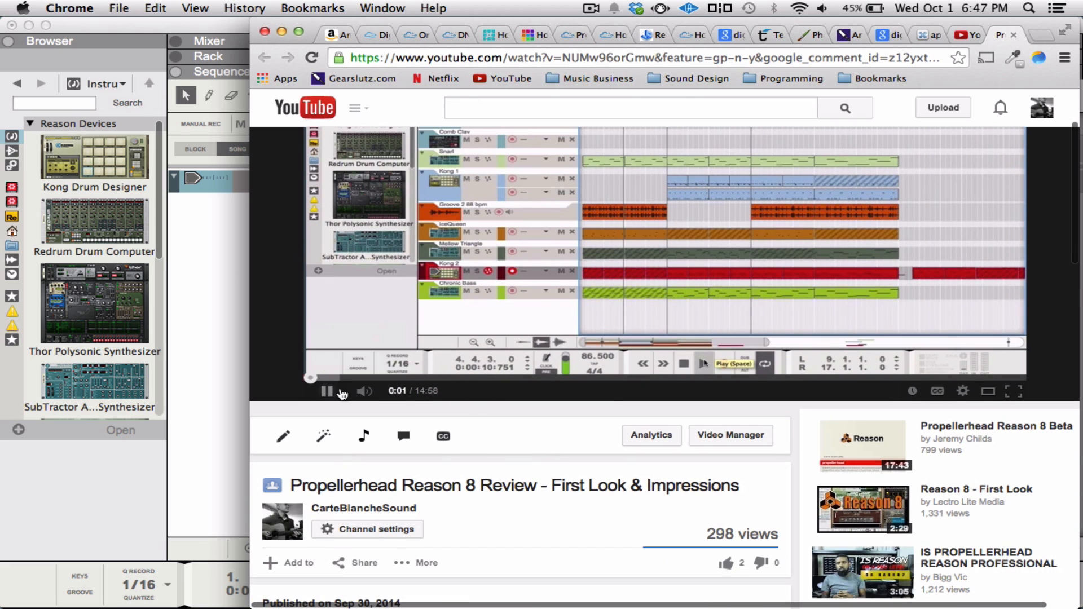
{"action": "scroll", "scroll_direction": "down", "scroll_amount": 3}
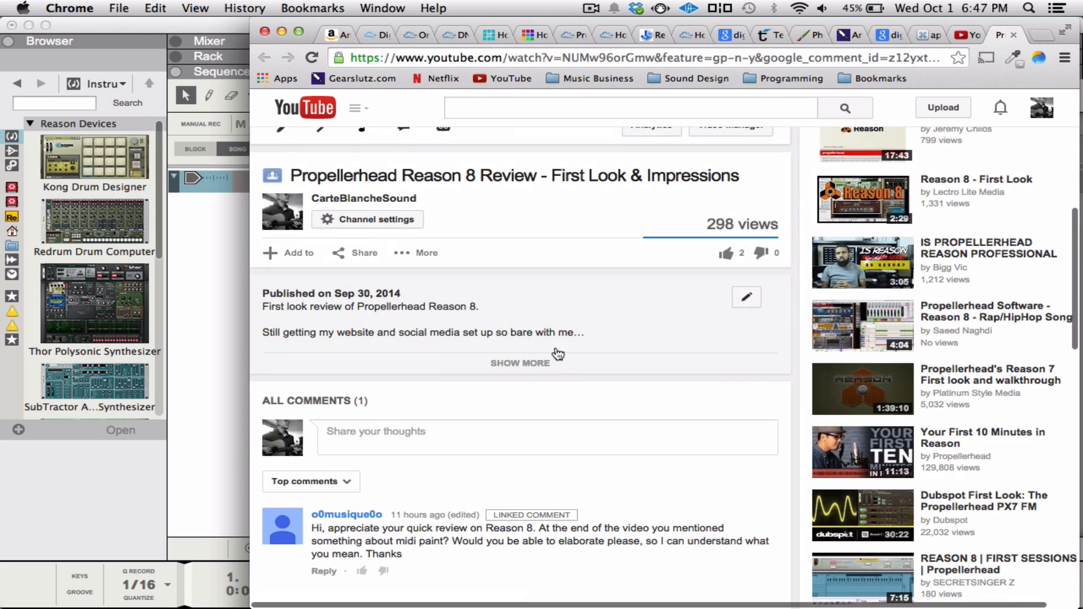
{"action": "scroll", "scroll_direction": "down", "scroll_amount": 3}
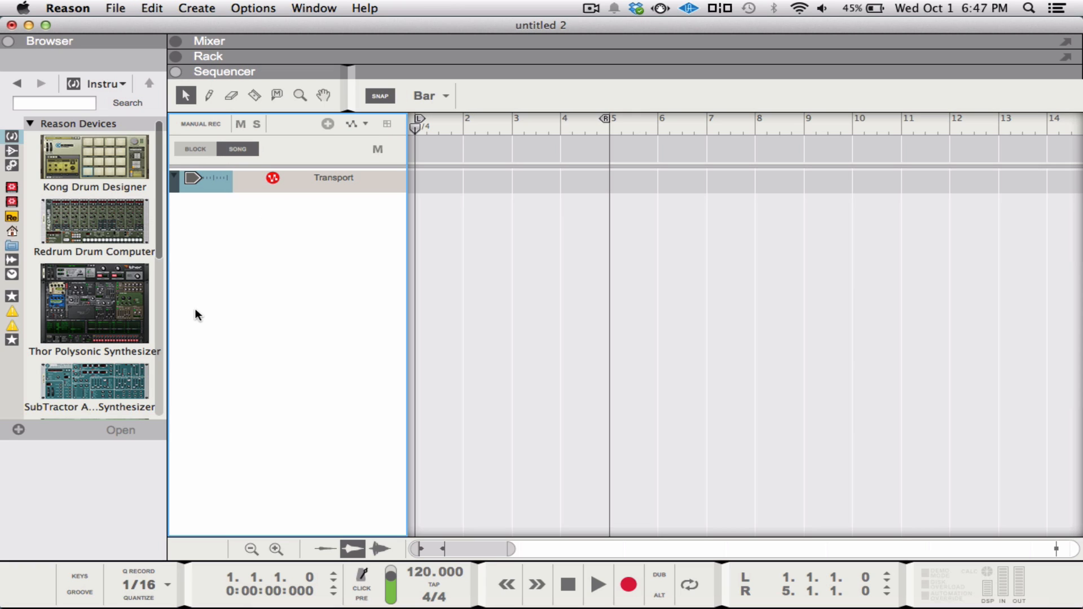
{"action": "mouse_move", "coordinate": [325, 269]}
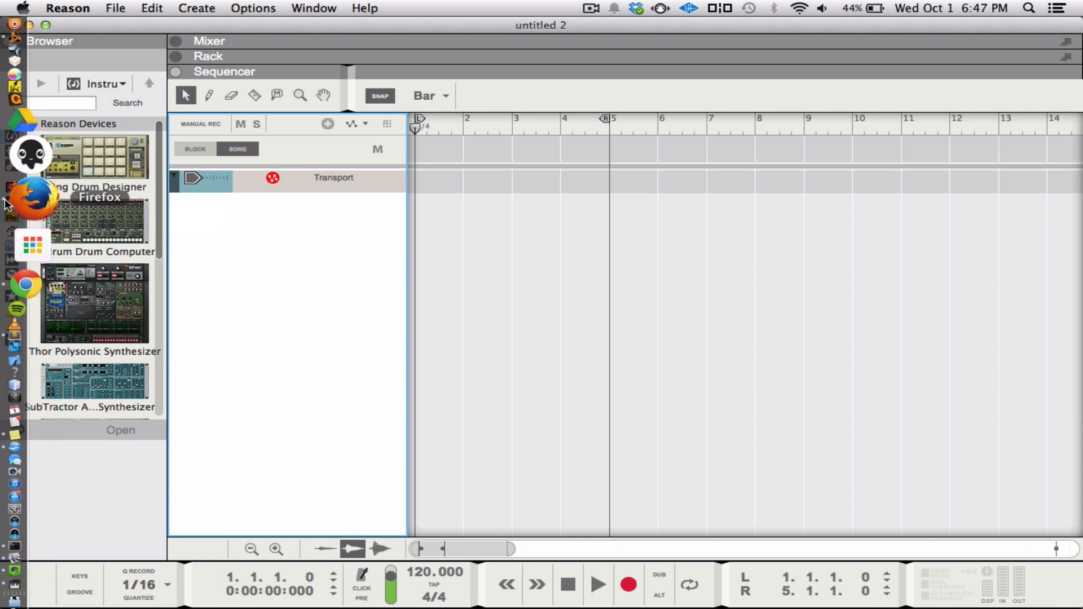
{"action": "mouse_move", "coordinate": [14, 97]}
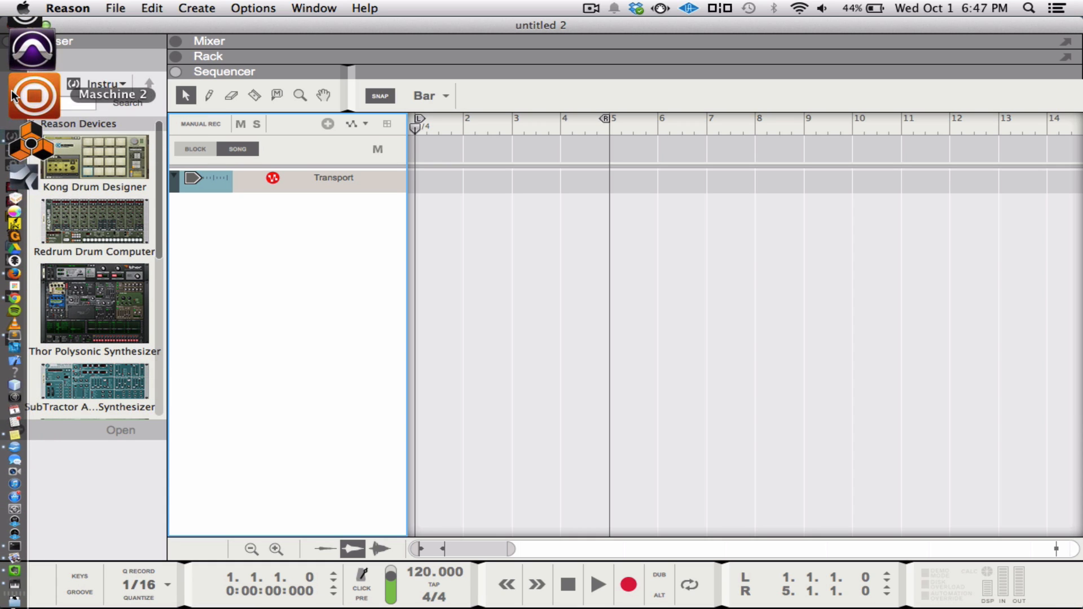
Step: Launch Maschine 2 from the Dock over Reason's empty sequencer
{"action": "left_click", "coordinate": [33, 97]}
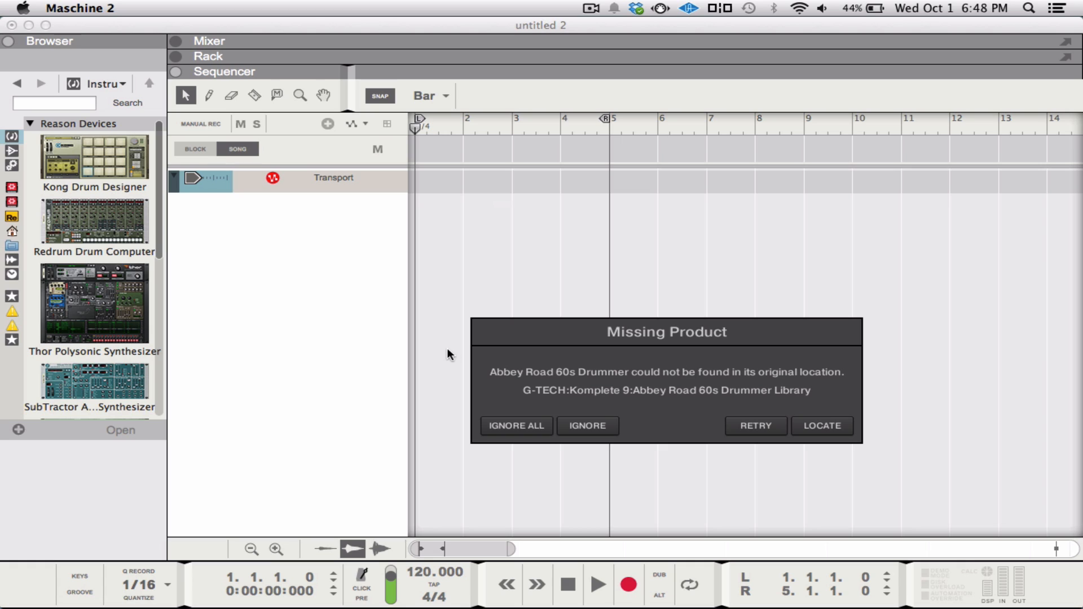
Step: Ignore the missing Abbey Road 60s Drummer notice to reach the new empty project
{"action": "left_click", "coordinate": [515, 425]}
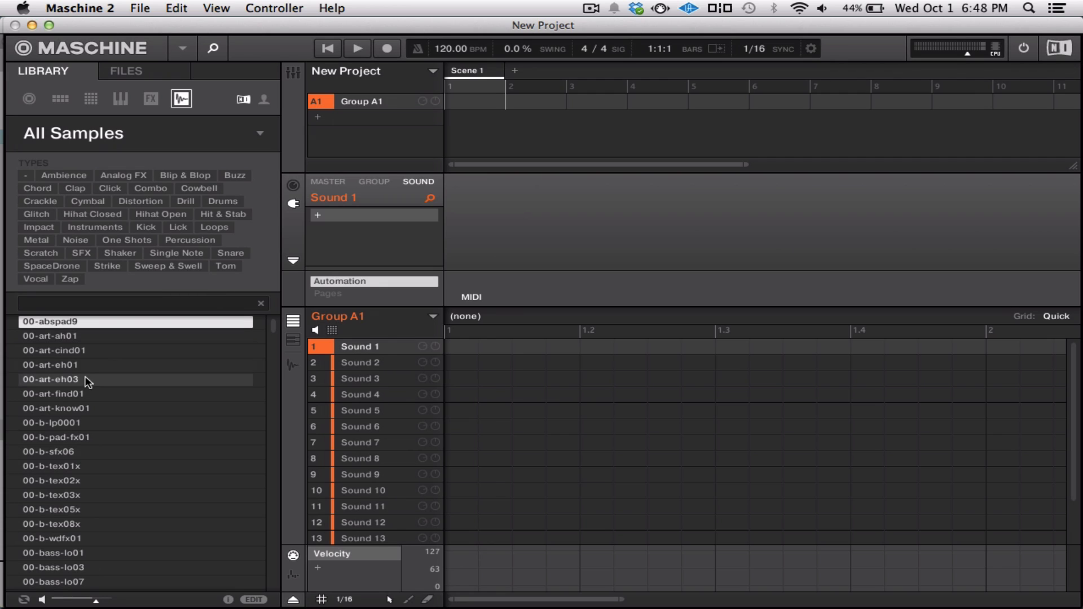
Step: Switch the browser to computer Files and jump to the user's home folder
{"action": "scroll", "scroll_direction": "down", "scroll_amount": 3}
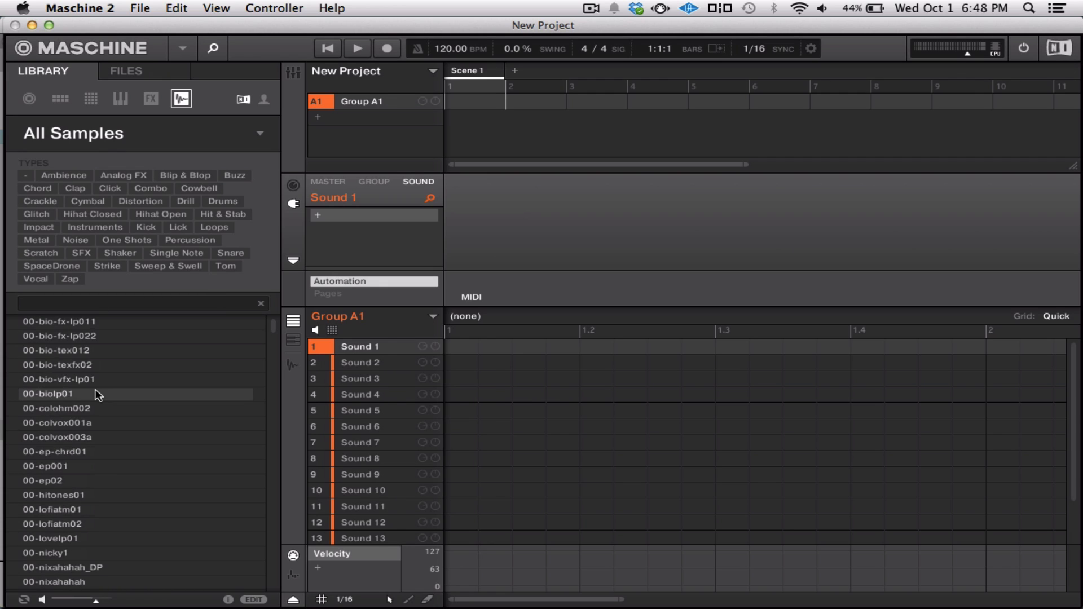
{"action": "left_click", "coordinate": [125, 69]}
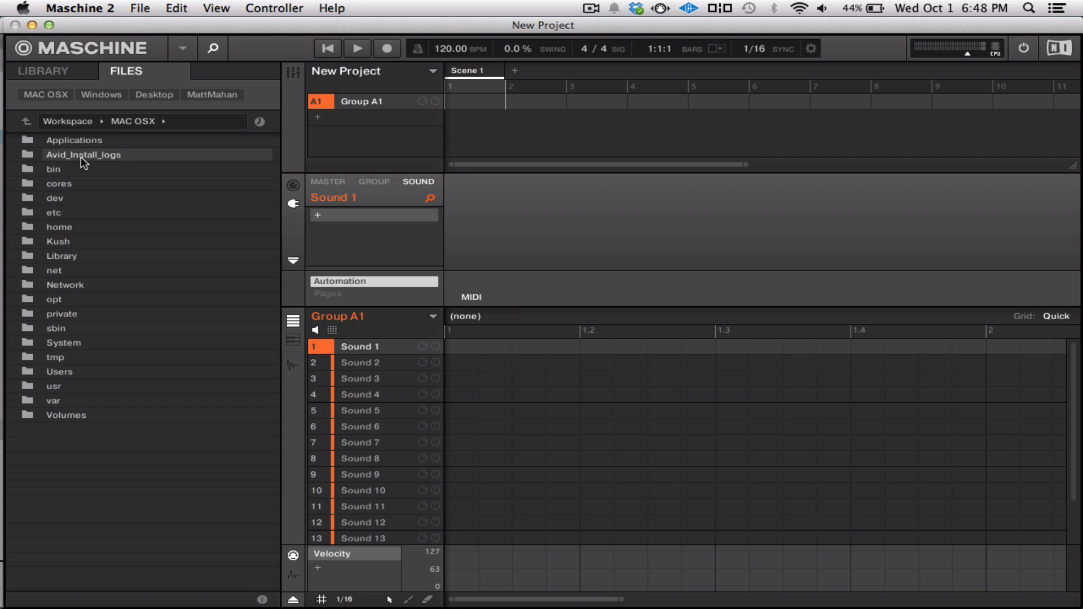
{"action": "left_click", "coordinate": [62, 371]}
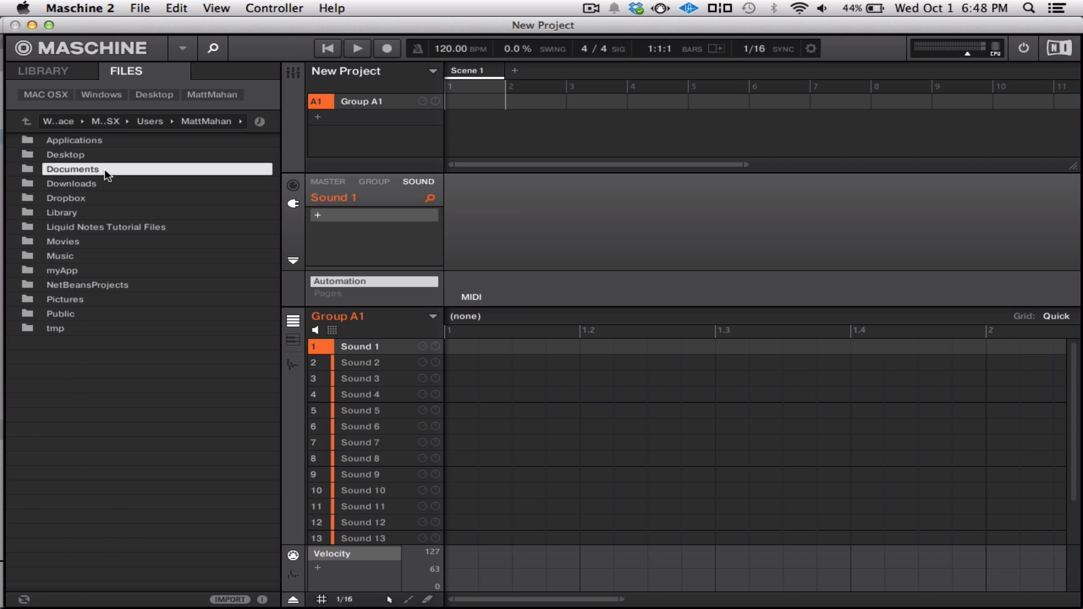
Step: Navigate Drums_B > Attack_of_the_808s_Episode_II > Hats and load Keys Hat-03.wav onto Sound 1
{"action": "double_click", "coordinate": [72, 169]}
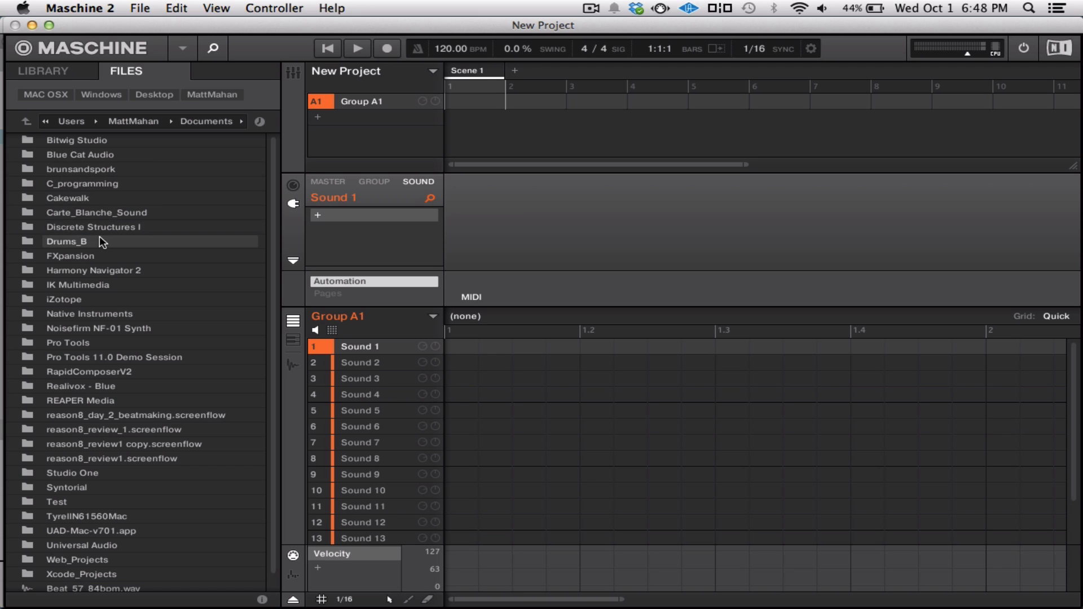
{"action": "double_click", "coordinate": [67, 241]}
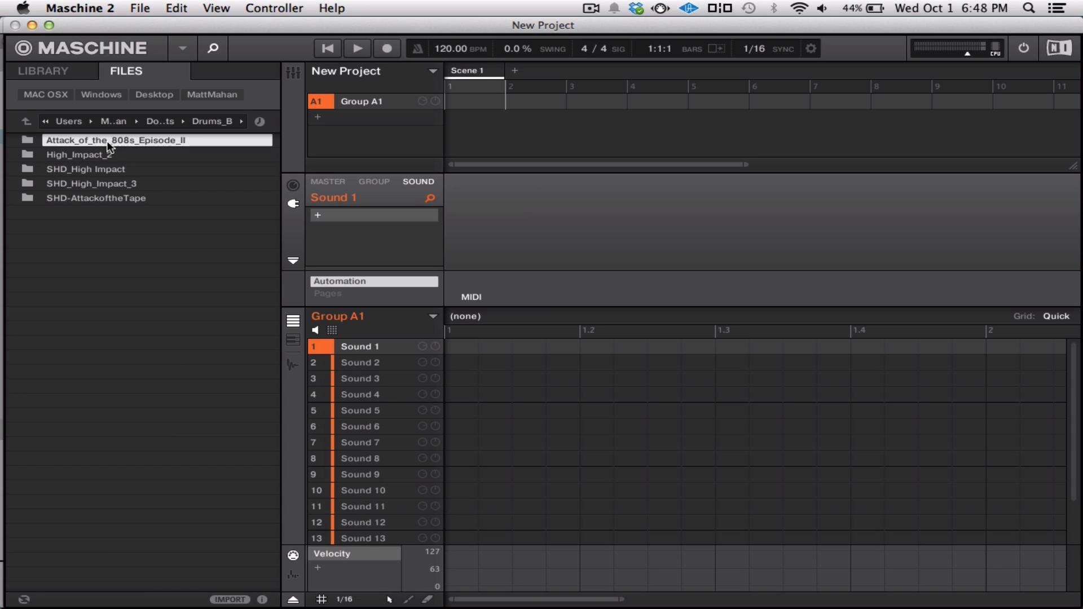
{"action": "double_click", "coordinate": [115, 140]}
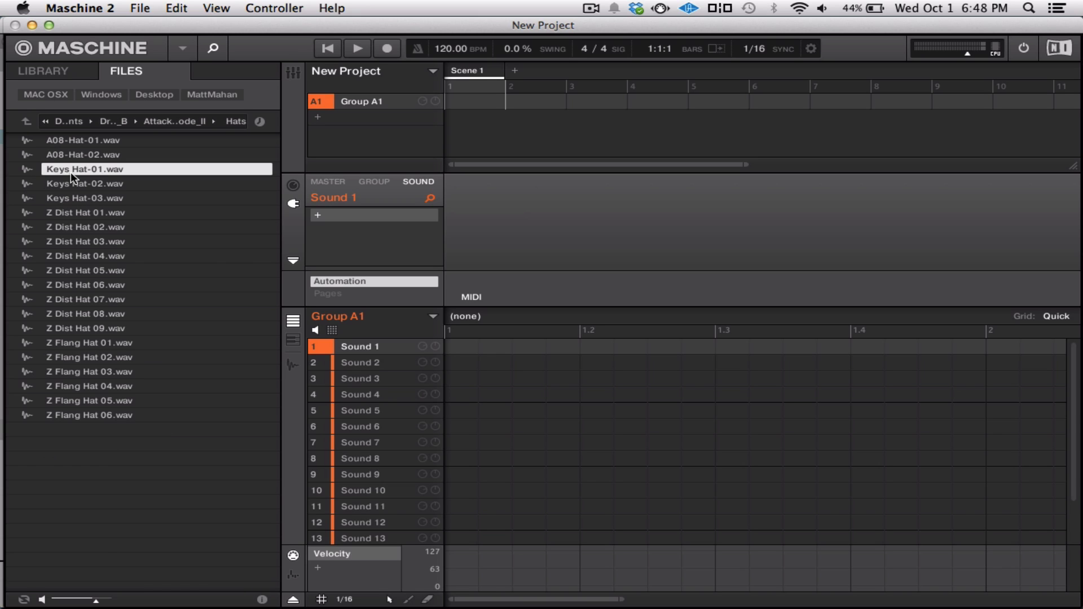
{"action": "double_click", "coordinate": [85, 198]}
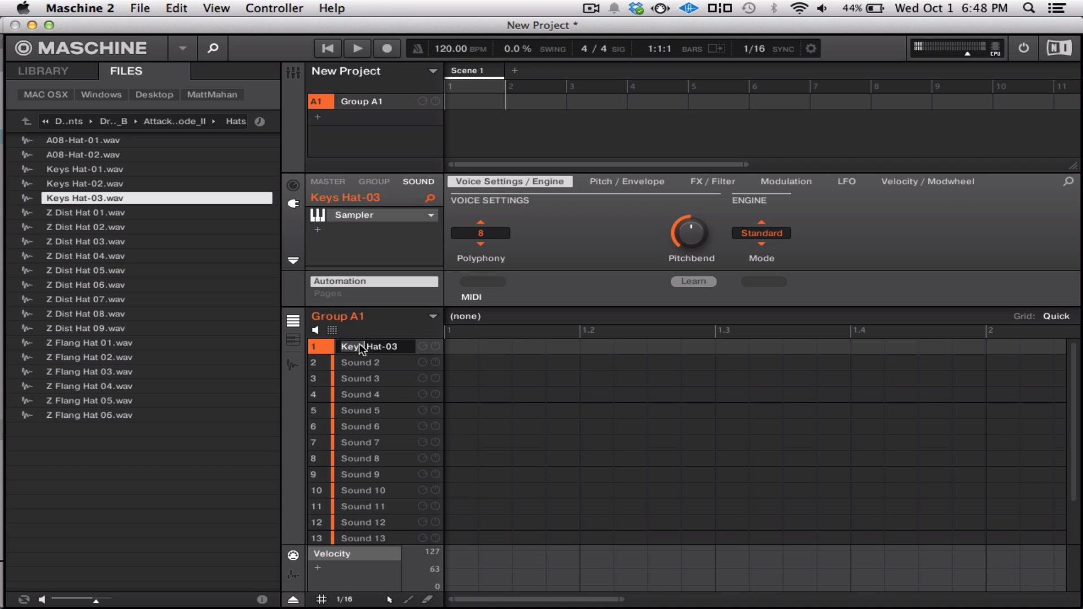
Step: In Audio and MIDI Settings, choose the Built-in device for 256-sample latency and confirm
{"action": "left_click", "coordinate": [81, 8]}
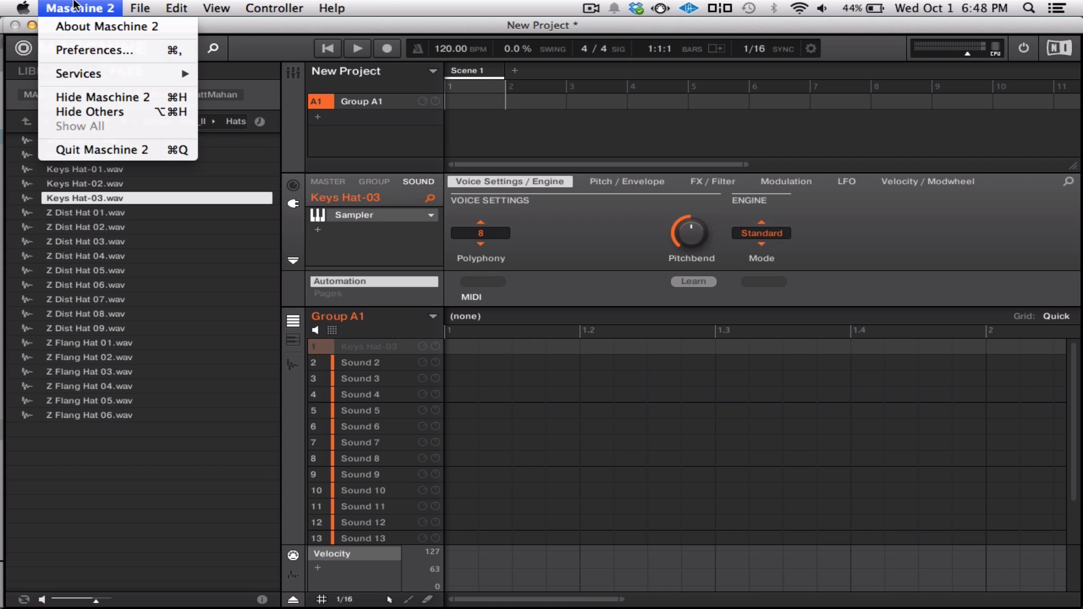
{"action": "left_click", "coordinate": [140, 8]}
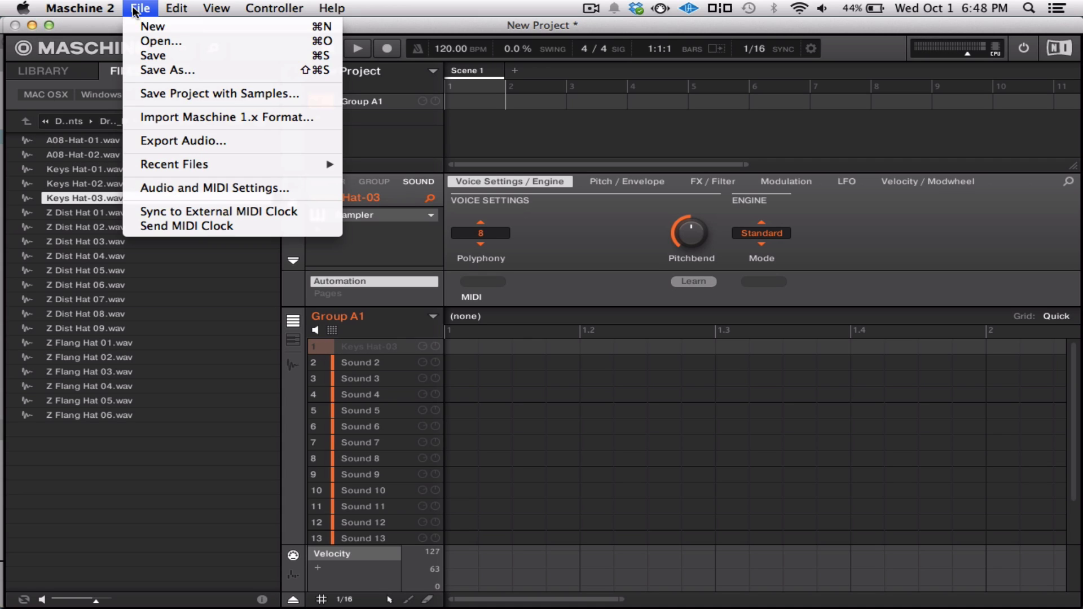
{"action": "left_click", "coordinate": [215, 189]}
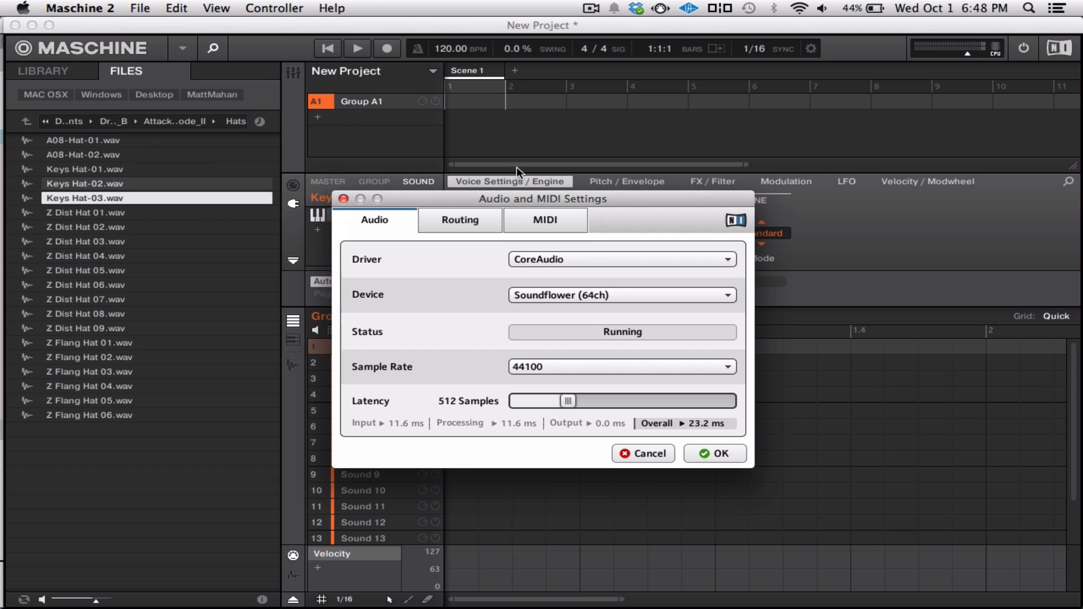
{"action": "left_click", "coordinate": [621, 295]}
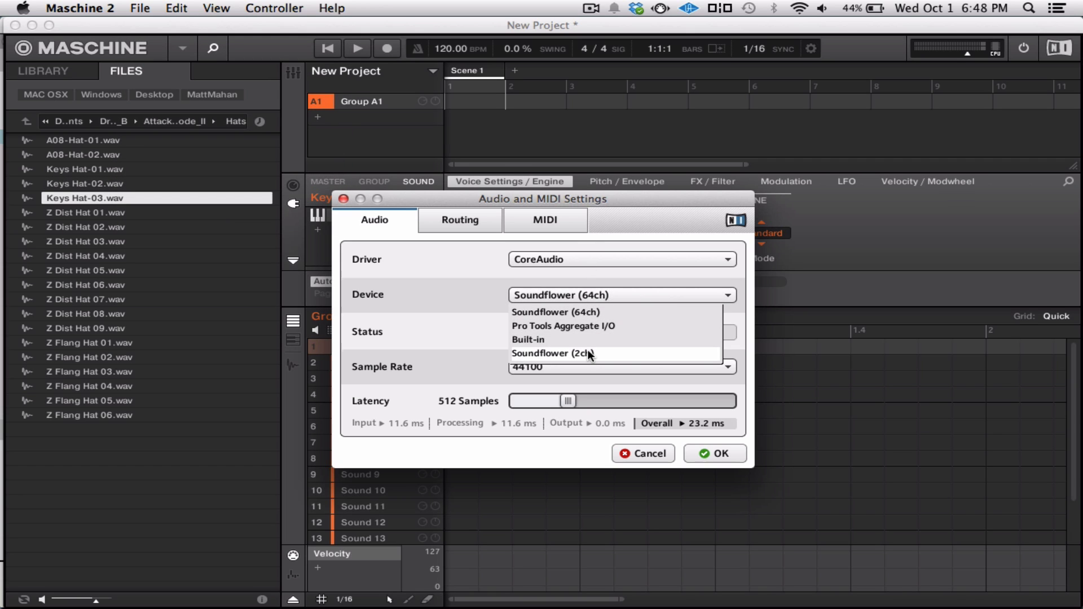
{"action": "left_click", "coordinate": [528, 340]}
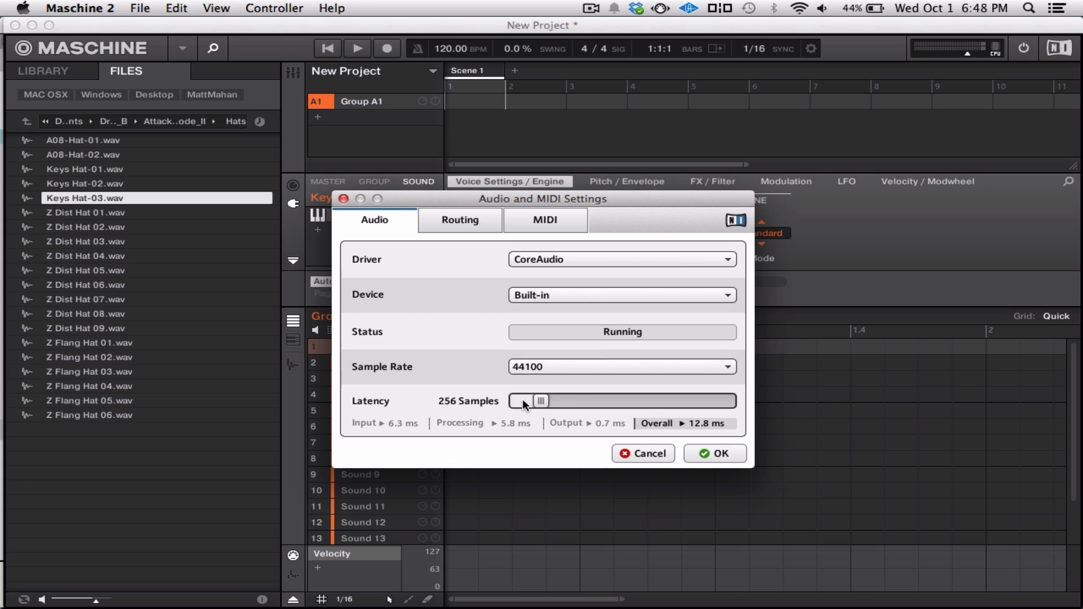
{"action": "left_click", "coordinate": [714, 453]}
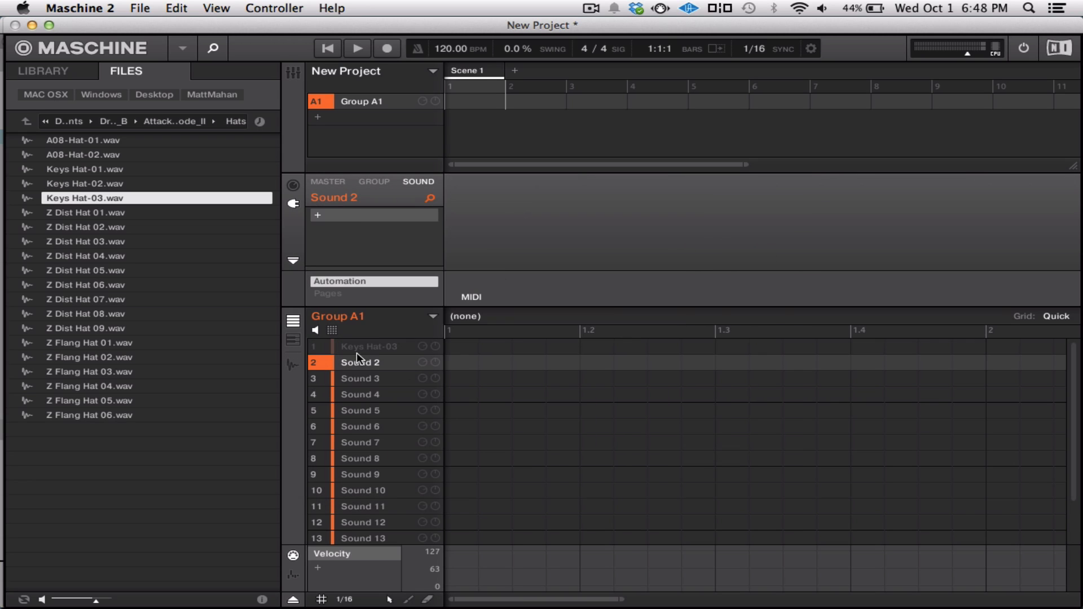
Step: Select the Keys Hat-03 sound slot to start Pattern 1 in Group A1
{"action": "left_click", "coordinate": [367, 346]}
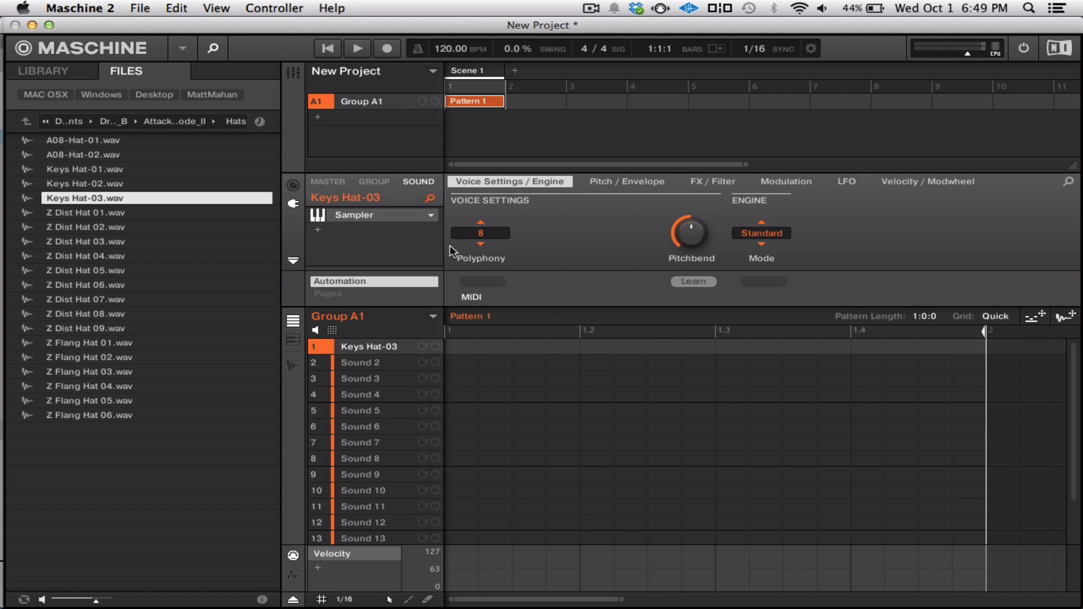
{"action": "mouse_move", "coordinate": [537, 325]}
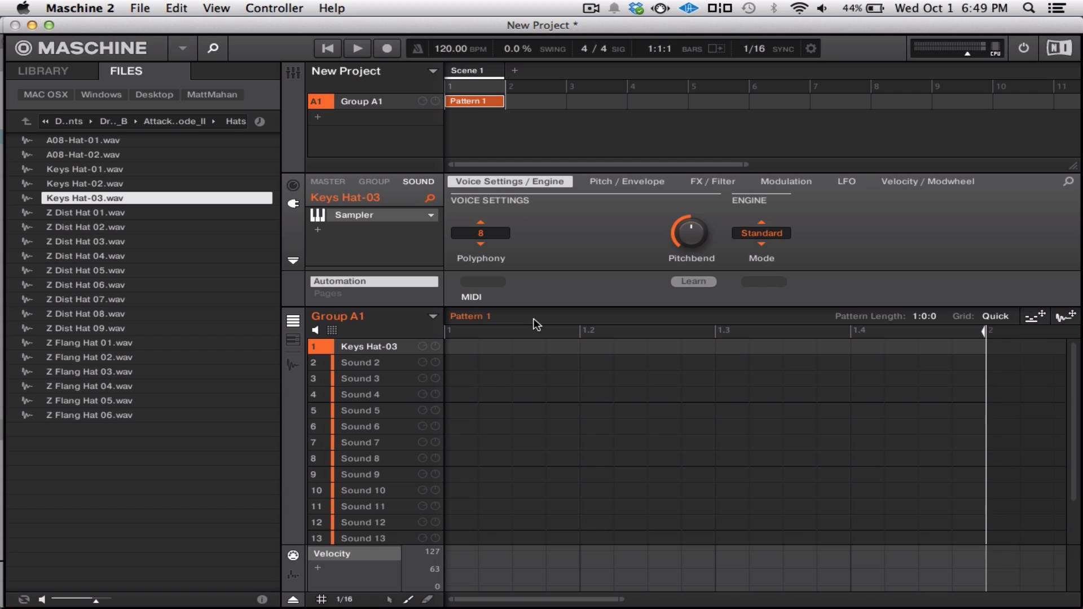
{"action": "mouse_move", "coordinate": [533, 355]}
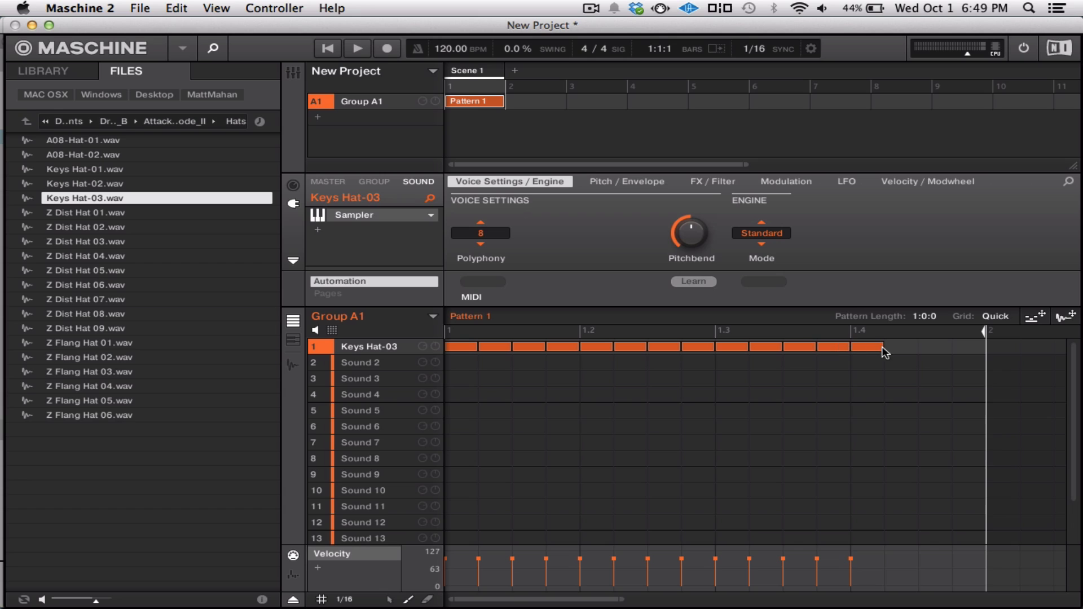
Step: Trim the painted hi-hats to the first beat's four hits, then set the grid to 1/32
{"action": "left_click", "coordinate": [357, 49]}
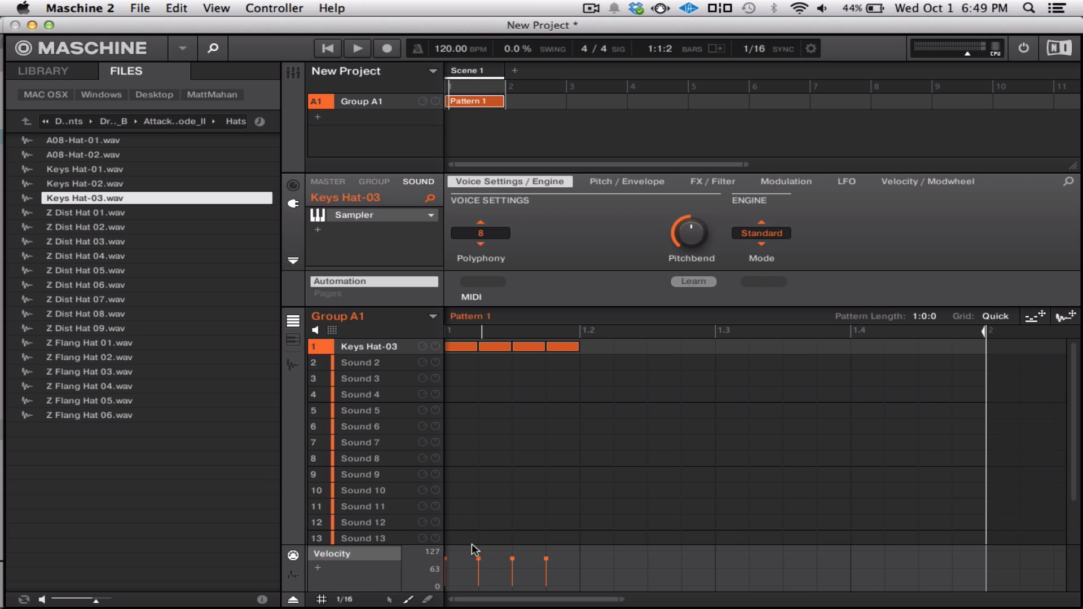
{"action": "mouse_move", "coordinate": [465, 377]}
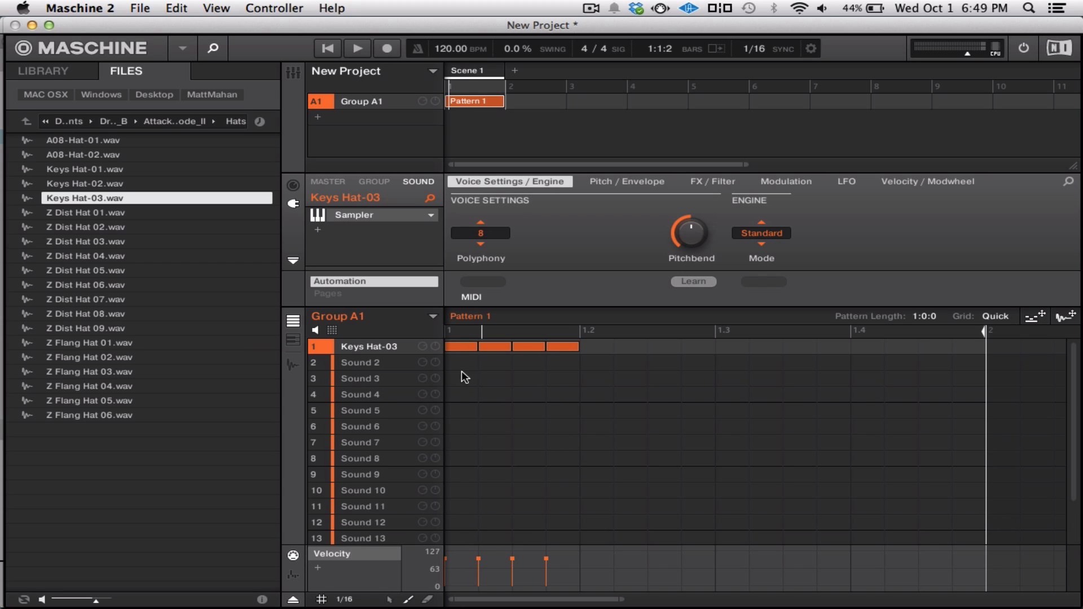
{"action": "mouse_move", "coordinate": [938, 359]}
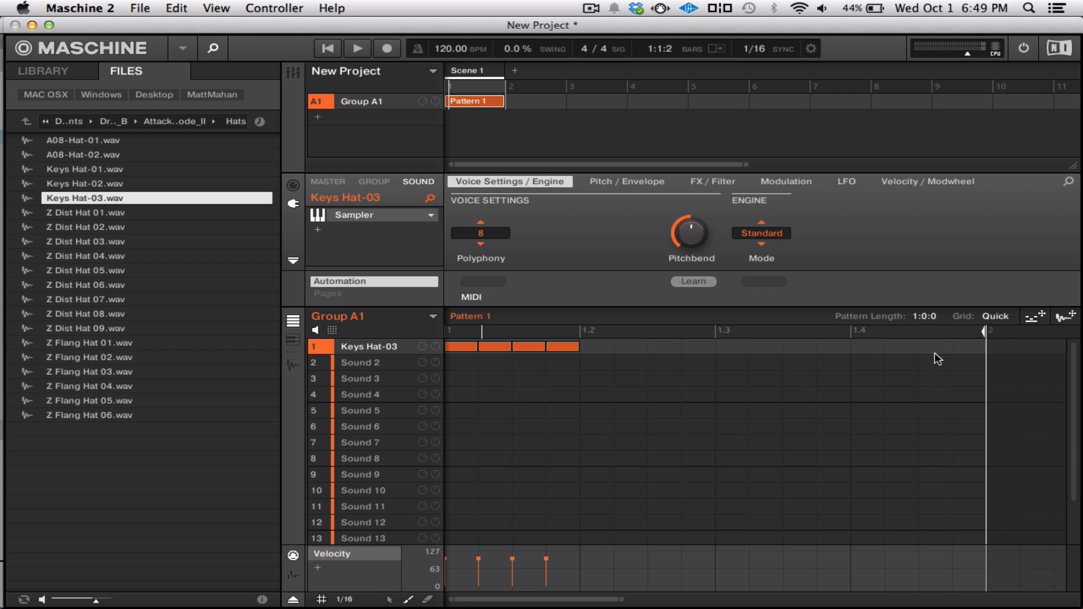
{"action": "mouse_move", "coordinate": [692, 345]}
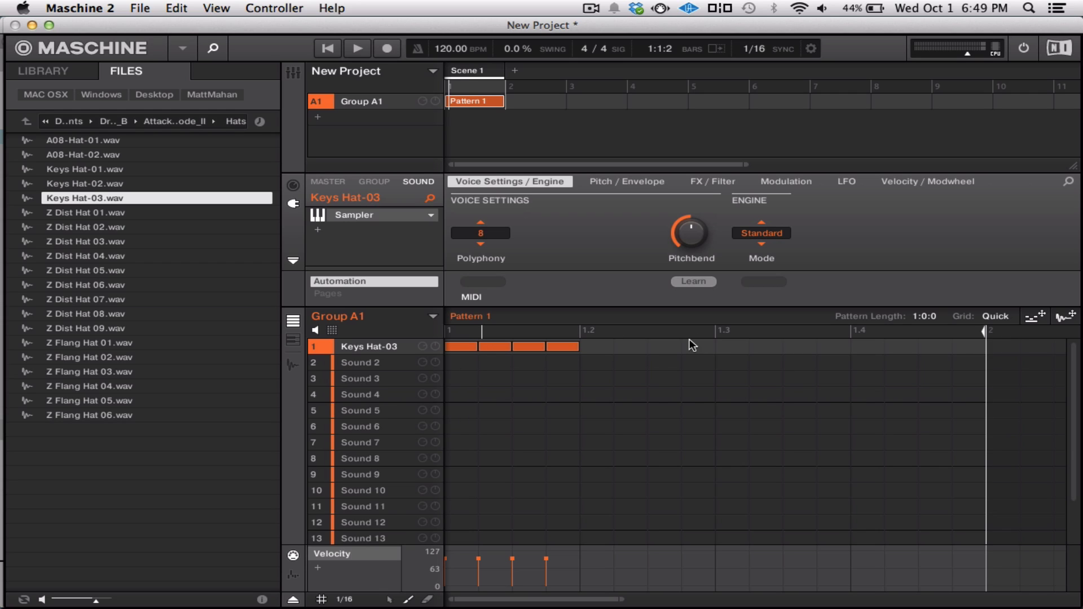
{"action": "mouse_move", "coordinate": [951, 332]}
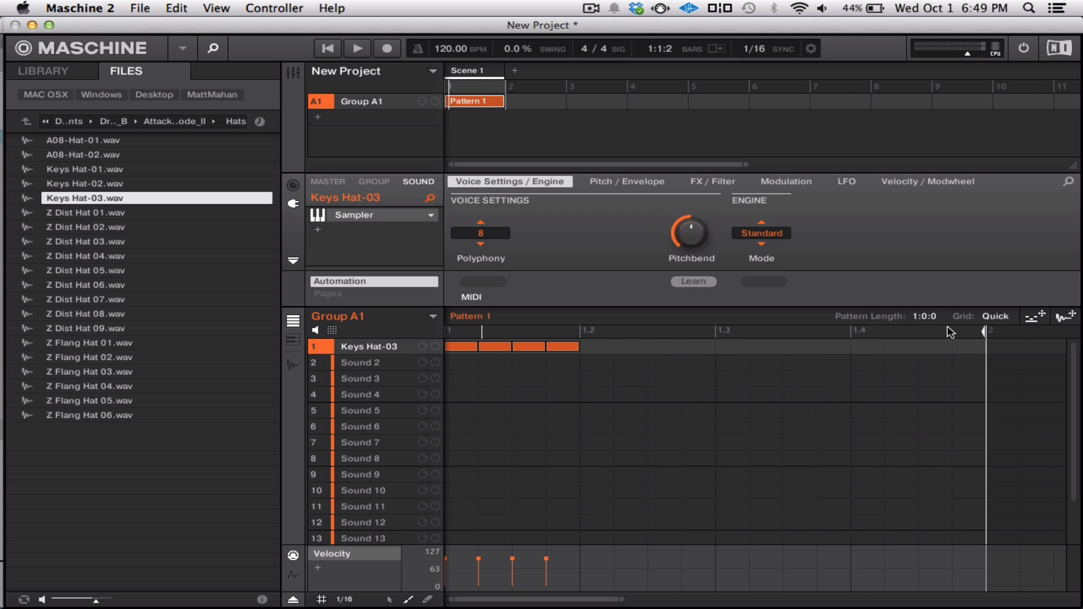
{"action": "mouse_move", "coordinate": [600, 355]}
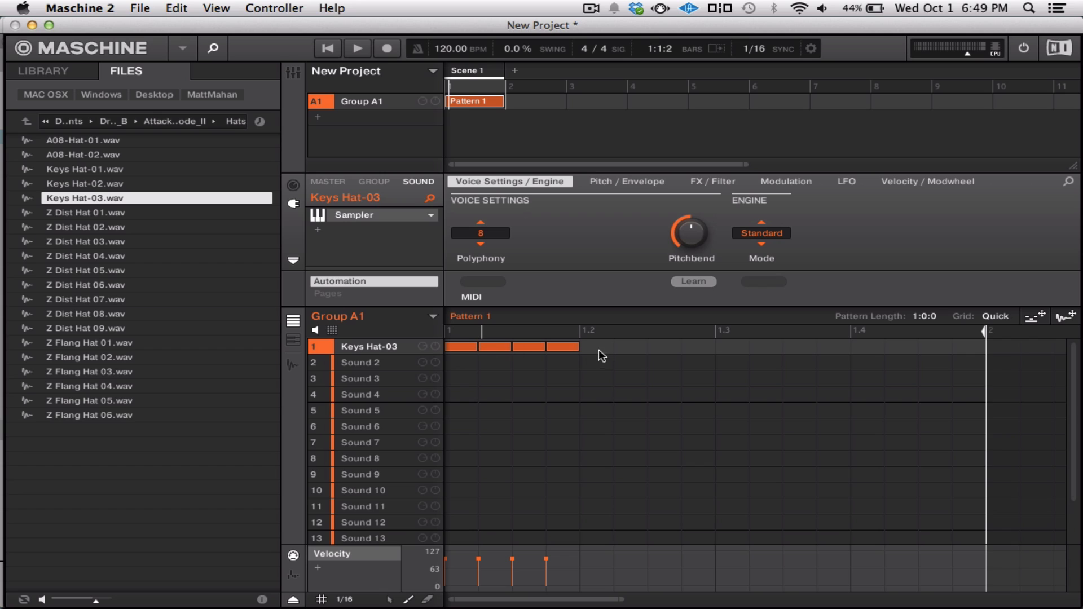
{"action": "mouse_move", "coordinate": [362, 597]}
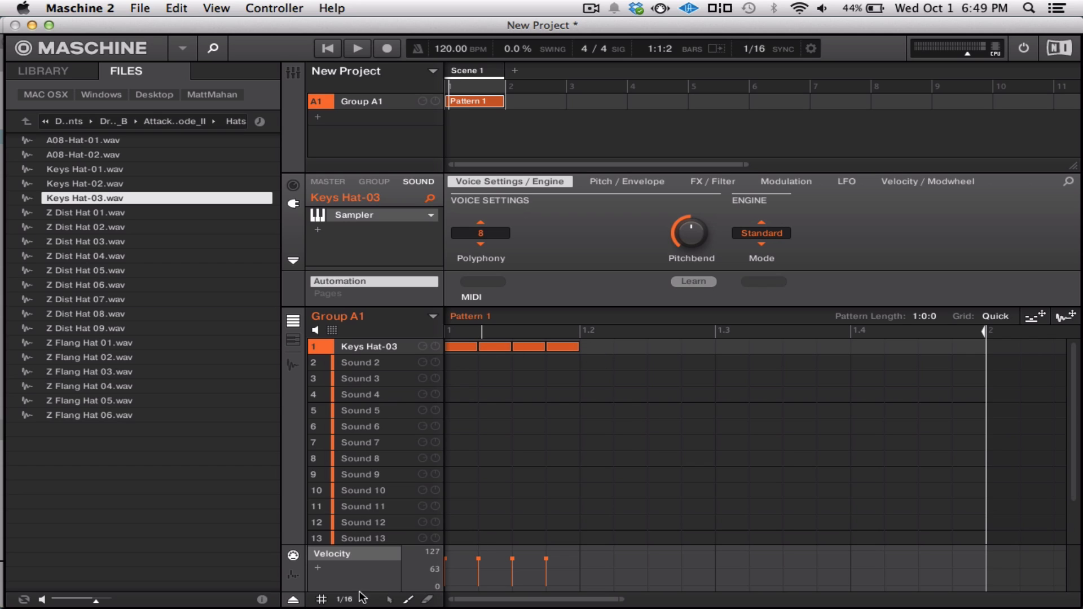
{"action": "mouse_move", "coordinate": [343, 602]}
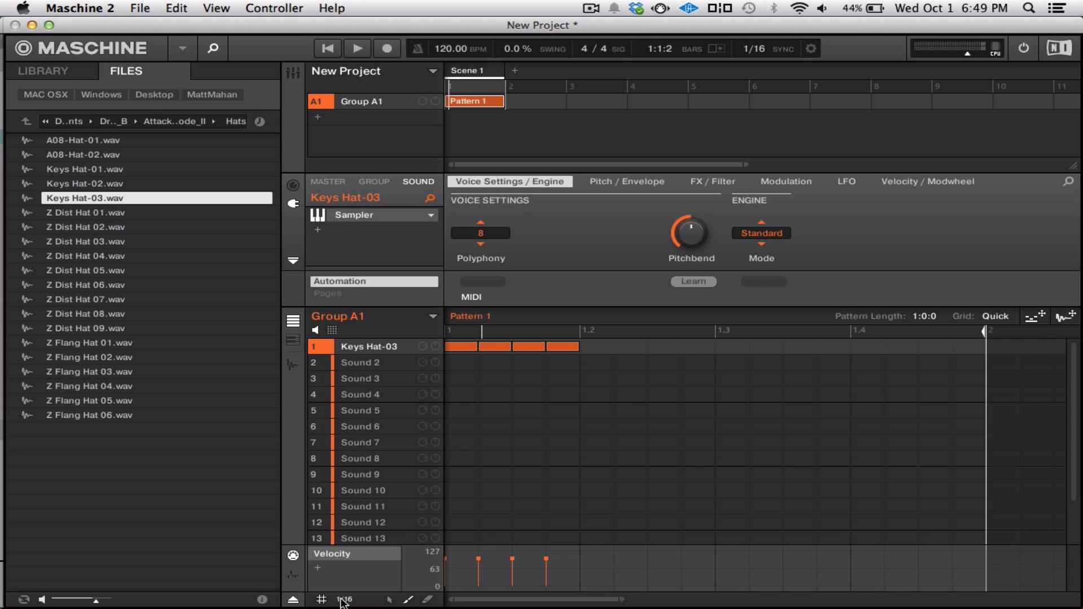
{"action": "left_click", "coordinate": [321, 599]}
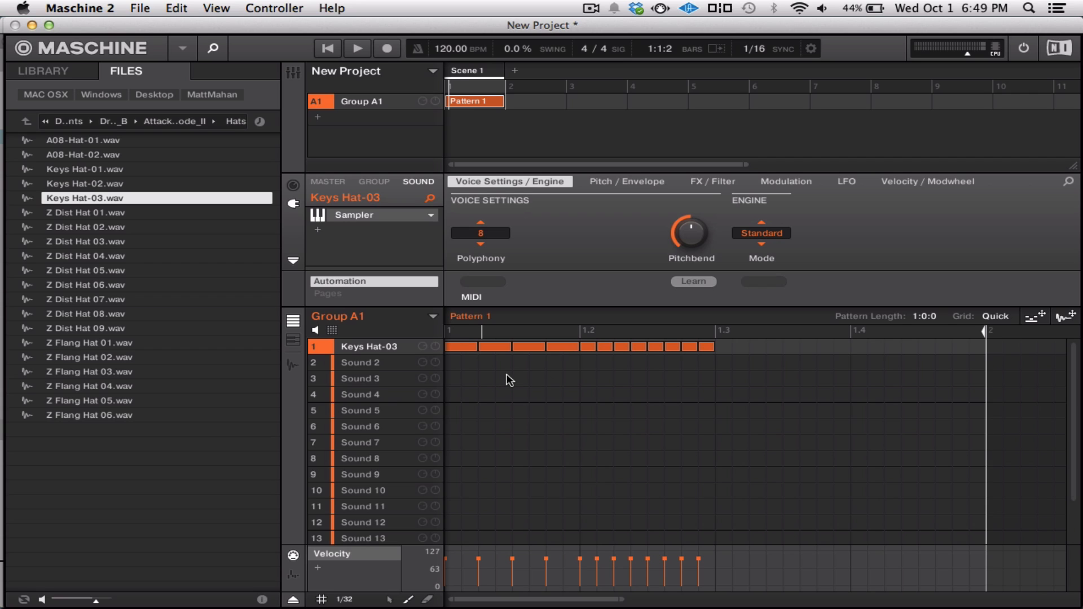
{"action": "mouse_move", "coordinate": [510, 348]}
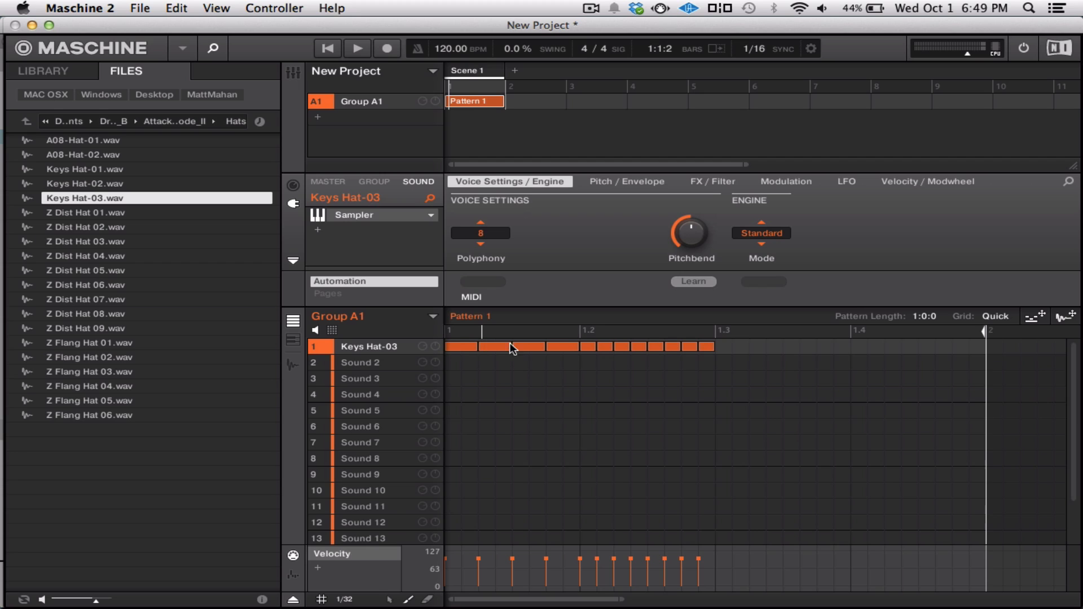
{"action": "mouse_move", "coordinate": [734, 355]}
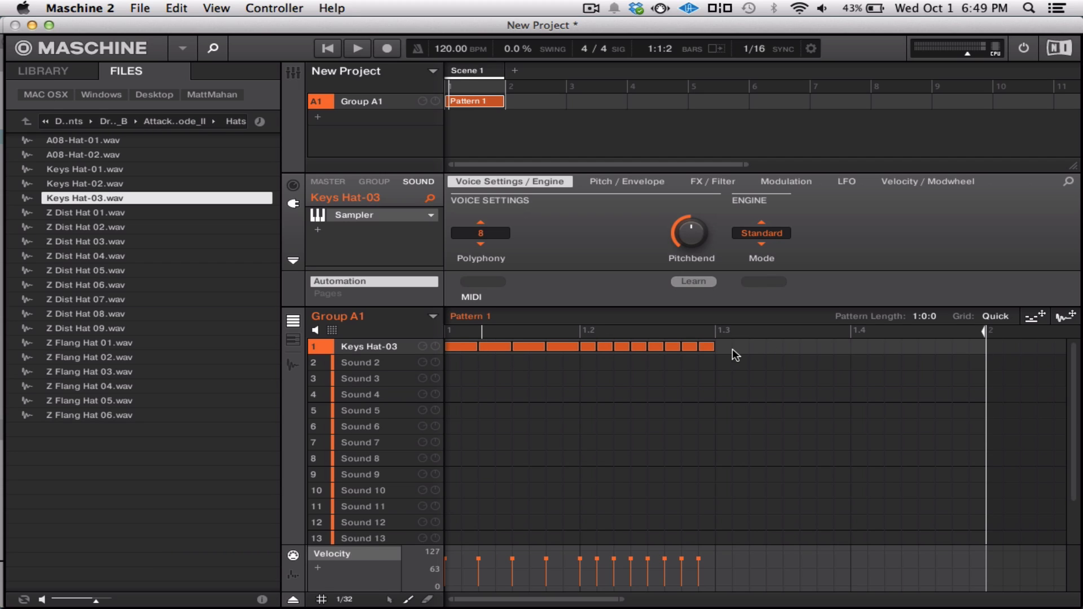
{"action": "mouse_move", "coordinate": [560, 387]}
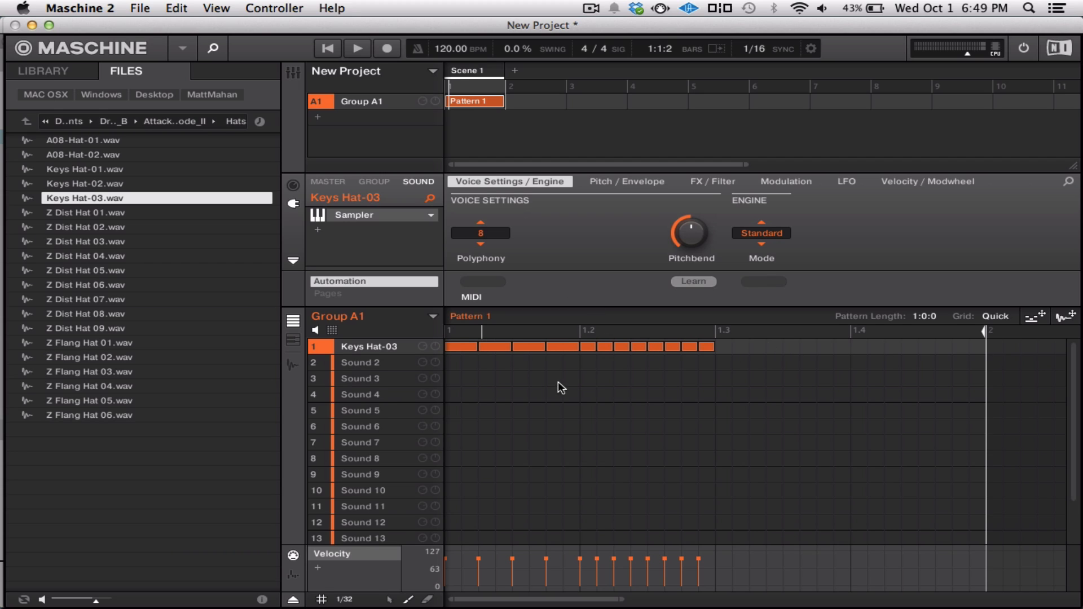
{"action": "mouse_move", "coordinate": [404, 571]}
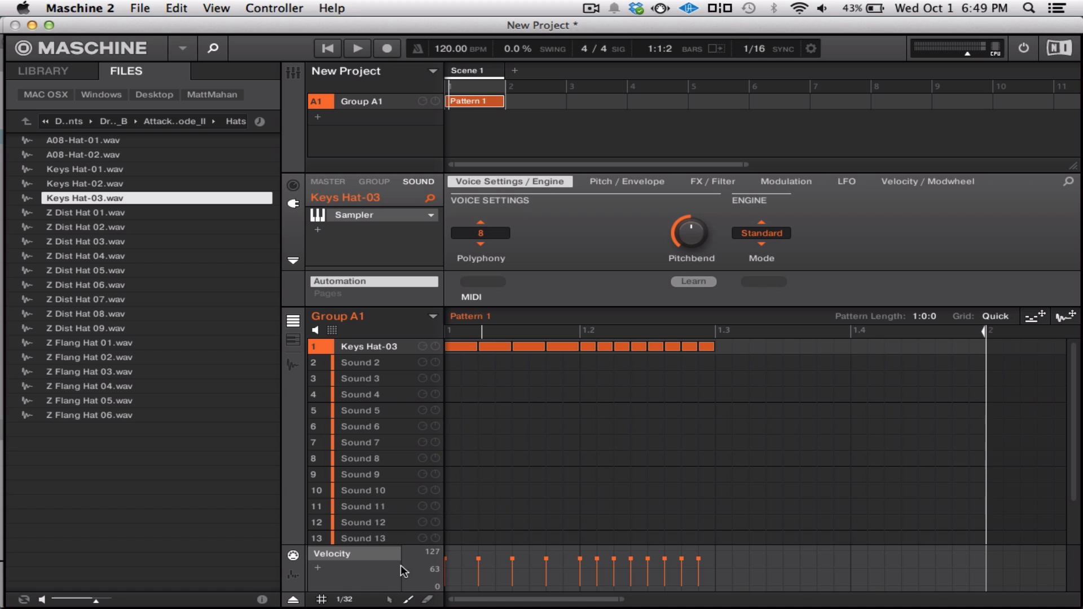
{"action": "mouse_move", "coordinate": [537, 404]}
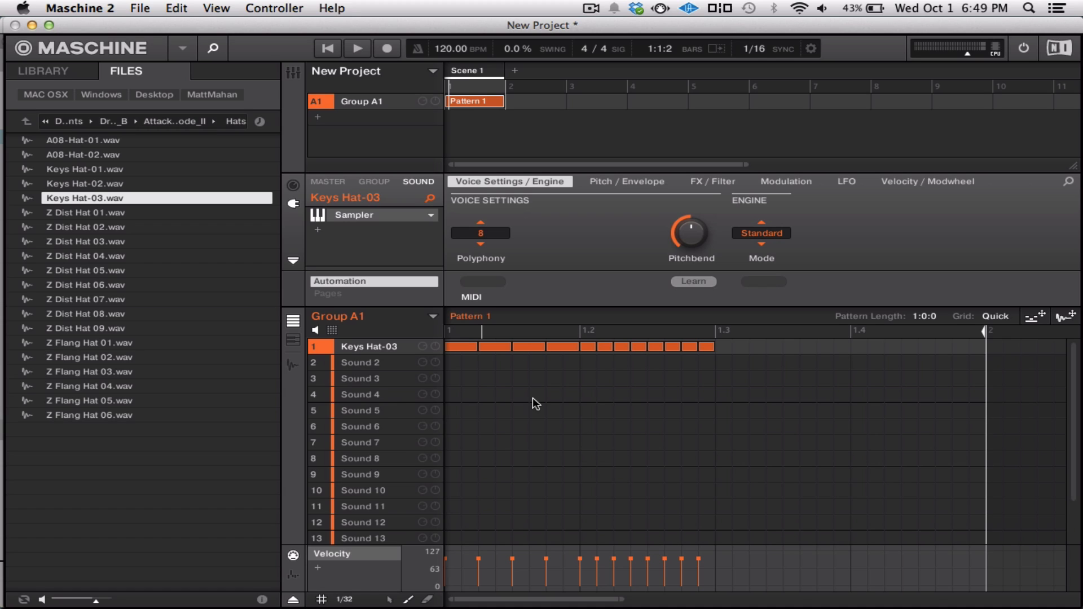
{"action": "mouse_move", "coordinate": [556, 376]}
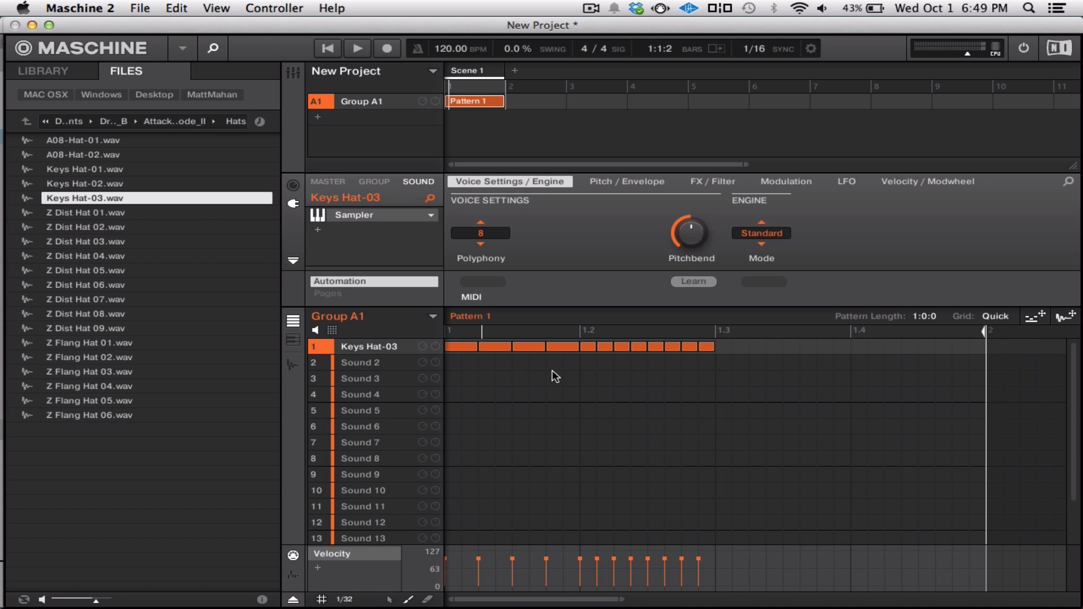
{"action": "mouse_move", "coordinate": [462, 361]}
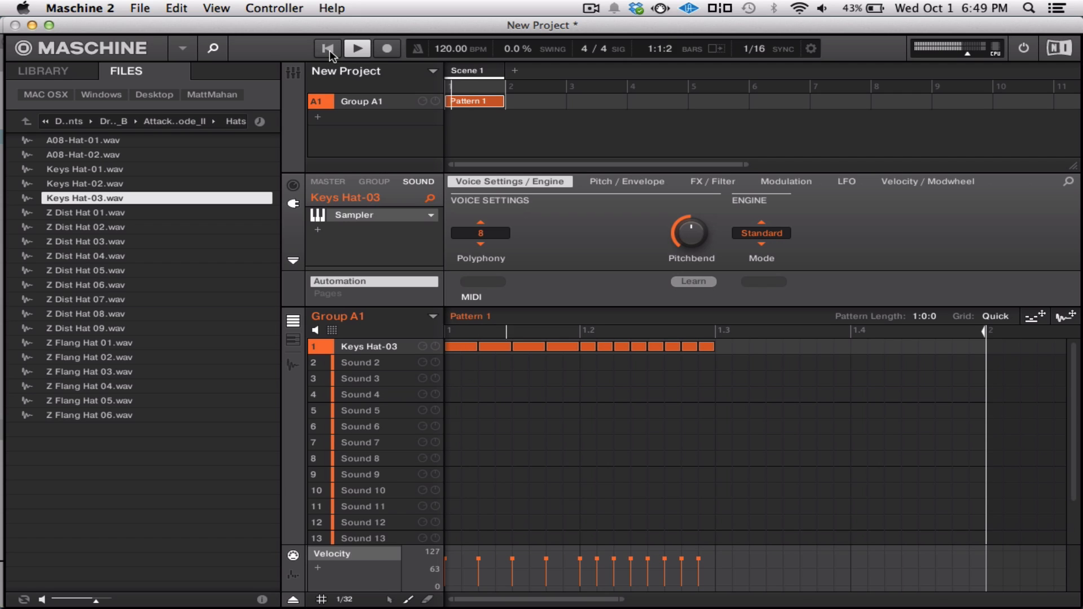
Step: Restart playback from the top to hear the Keys Hat-03 roll into beat 1.3
{"action": "left_click", "coordinate": [357, 48]}
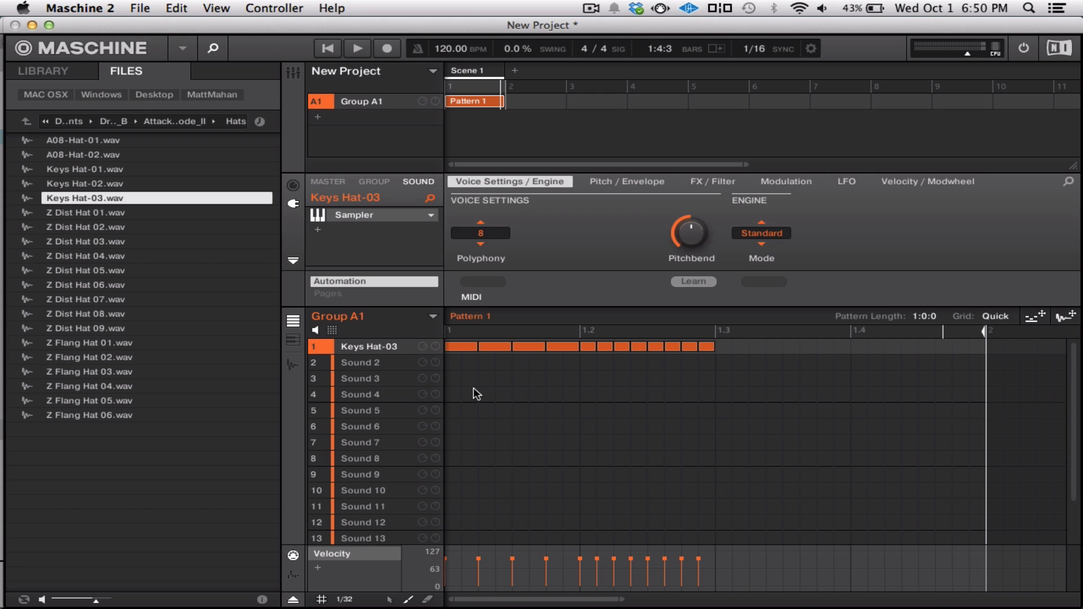
Step: Switch the step grid to 1/64 and audition the hi-hat roll from beat 1.3
{"action": "left_click", "coordinate": [343, 599]}
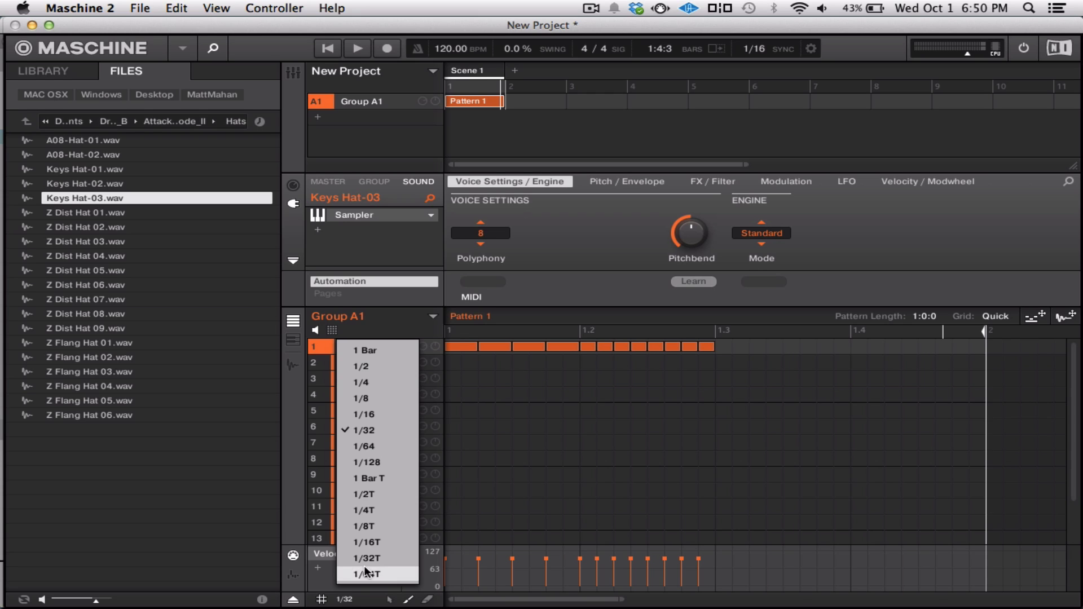
{"action": "left_click", "coordinate": [364, 445]}
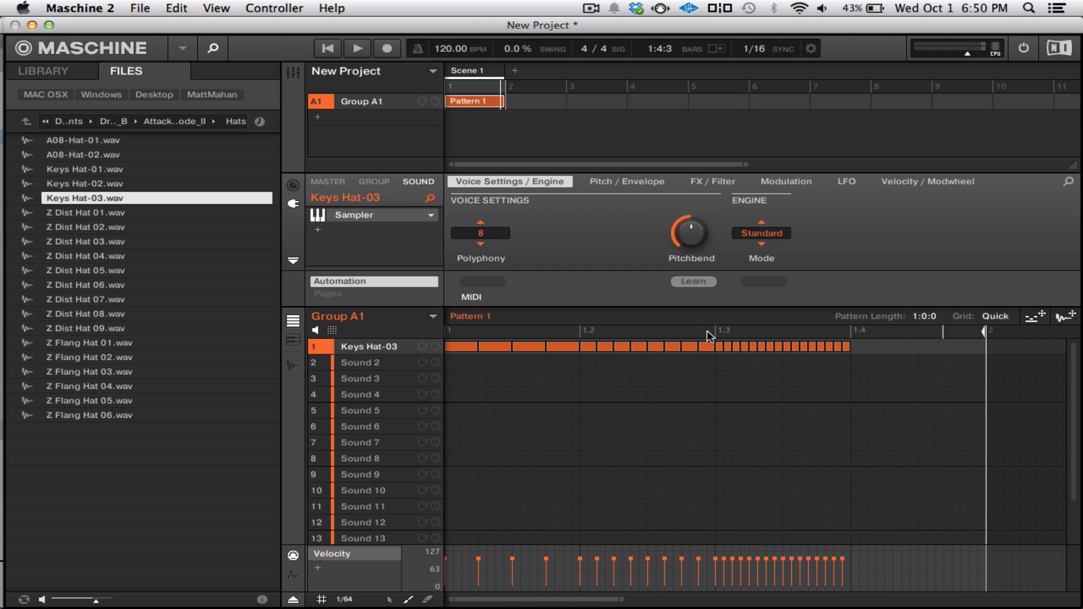
{"action": "left_click", "coordinate": [358, 49]}
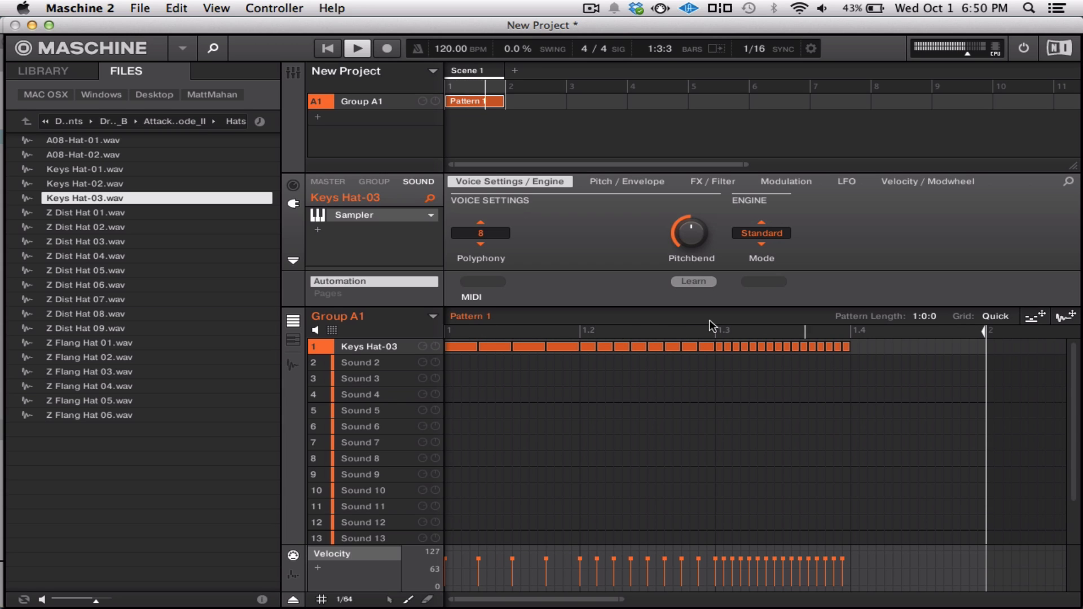
Step: Hide Maschine 2 from its application menu so Reason comes to the front
{"action": "left_click", "coordinate": [80, 8]}
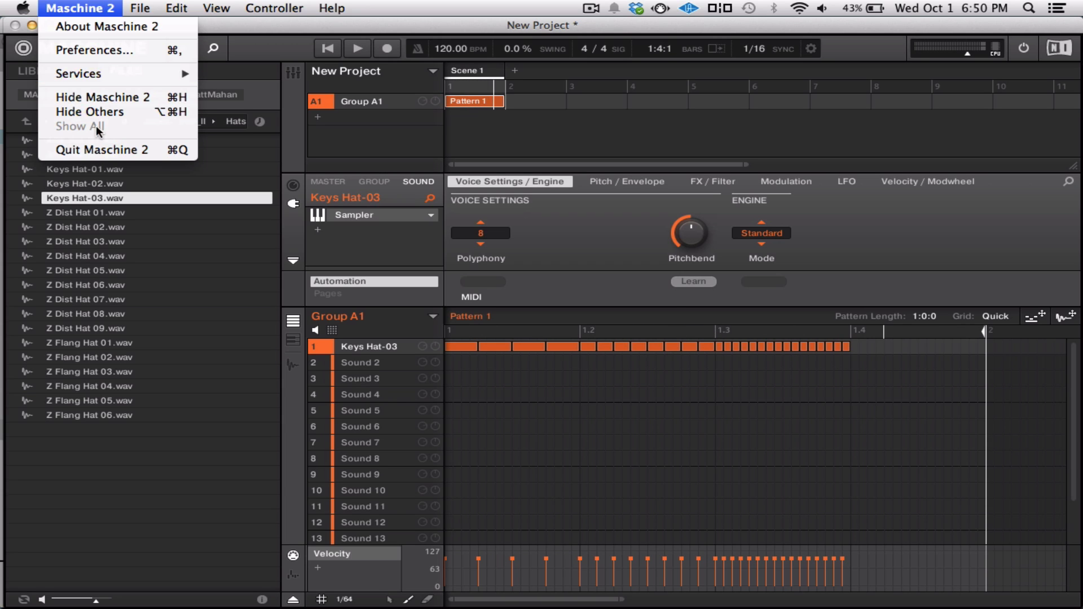
{"action": "left_click", "coordinate": [103, 150]}
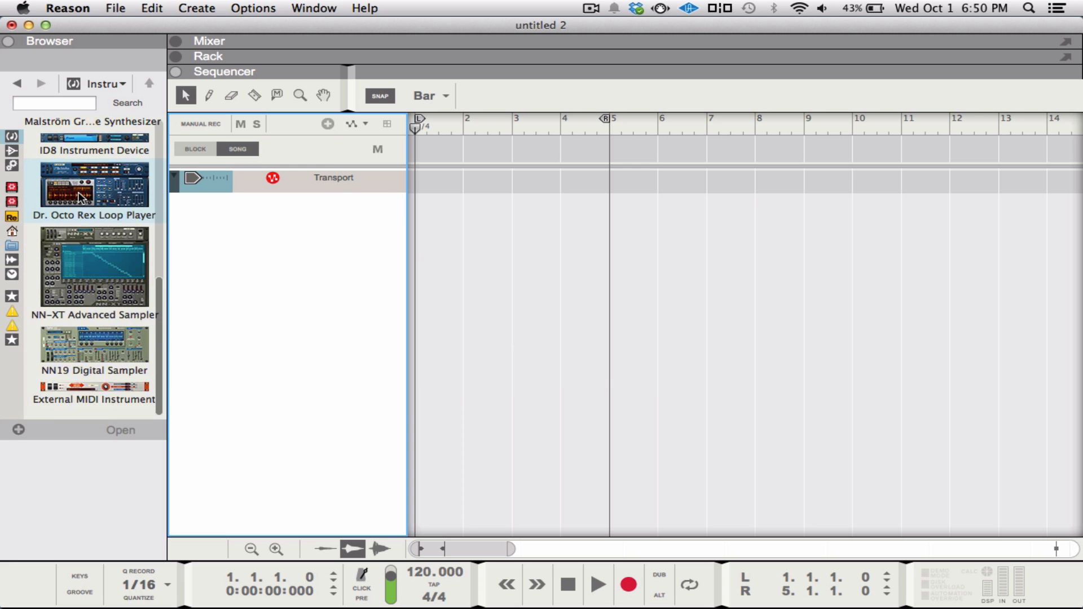
Step: Browse the Effects and Utilities device lists in Reason's browser
{"action": "left_click", "coordinate": [104, 83]}
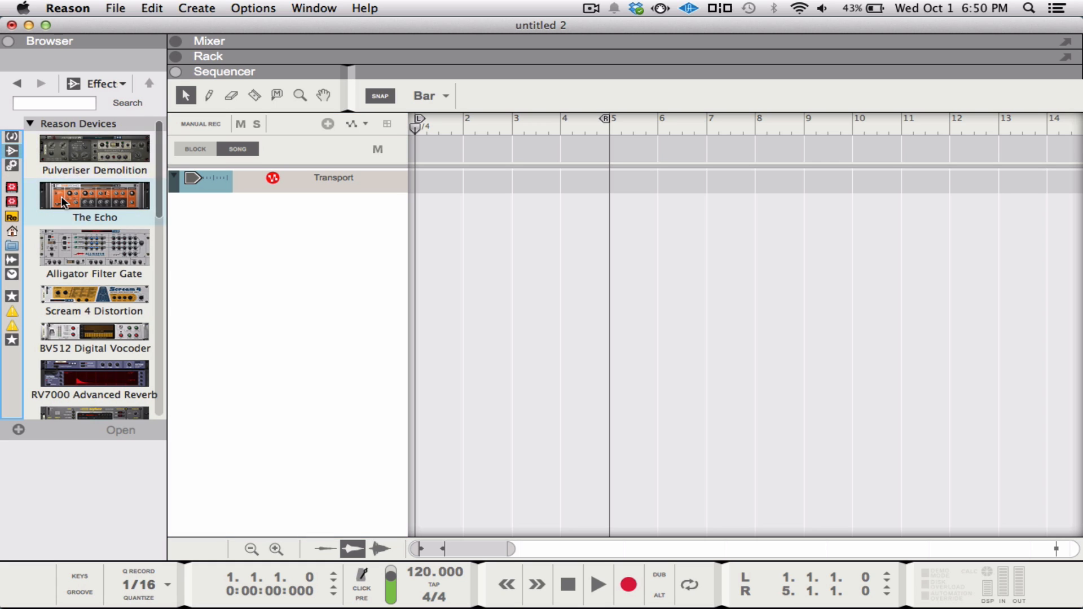
{"action": "scroll", "scroll_direction": "down", "scroll_amount": 3}
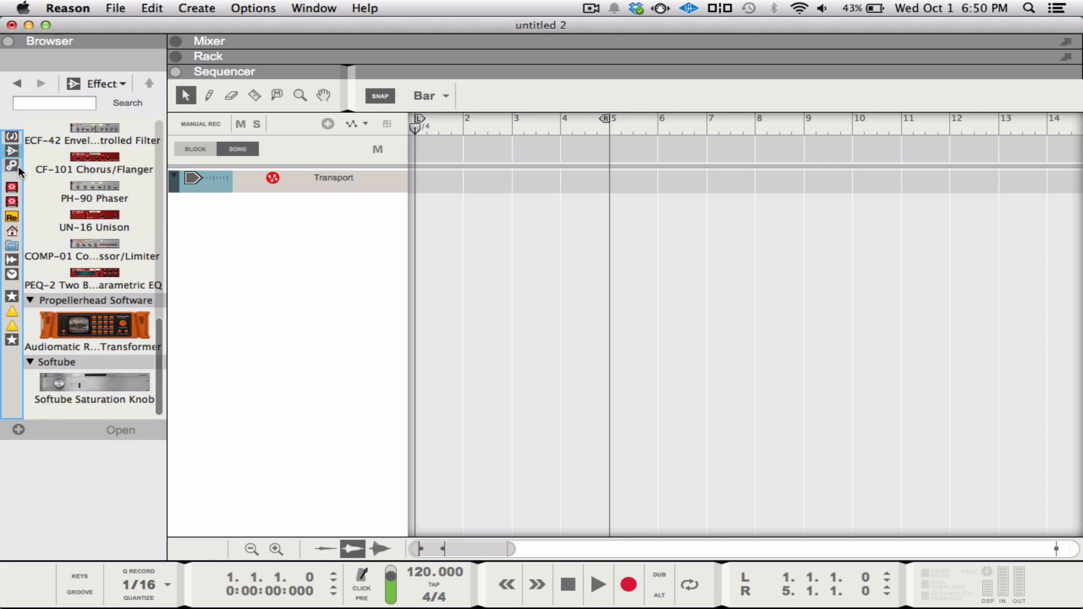
{"action": "left_click", "coordinate": [101, 83]}
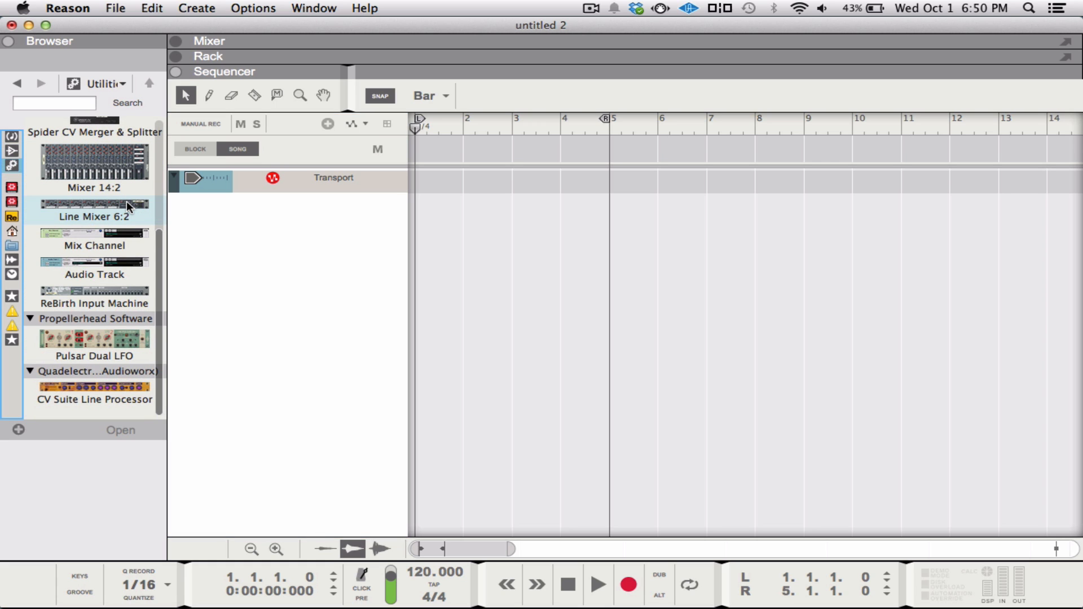
{"action": "left_click", "coordinate": [104, 83]}
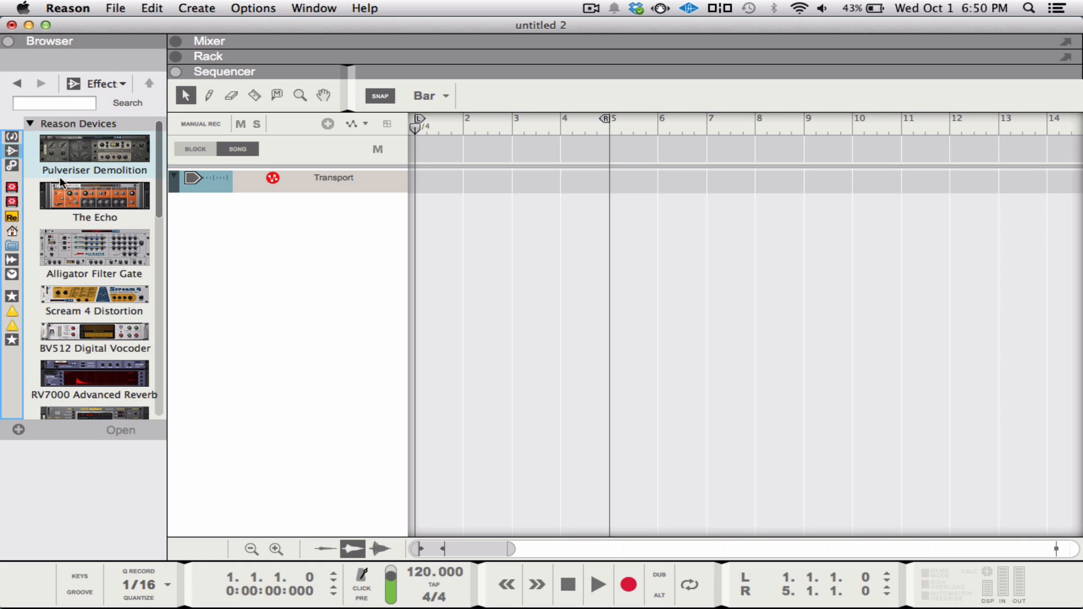
{"action": "scroll", "scroll_direction": "down", "scroll_amount": 3}
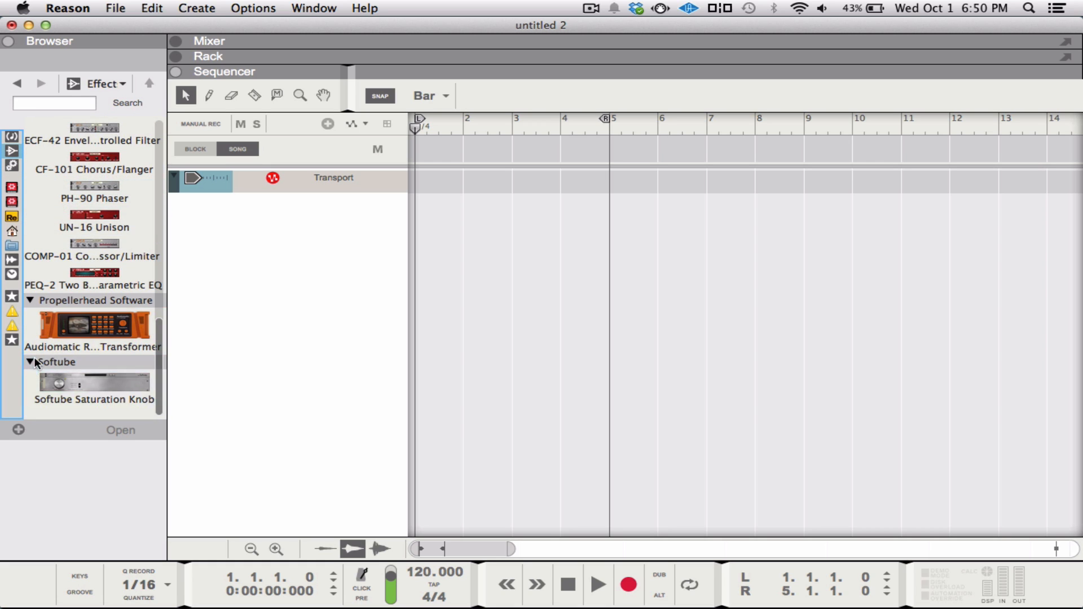
Step: Select the Softube group and expand its Saturation Knob rack extension folder
{"action": "left_click", "coordinate": [59, 361]}
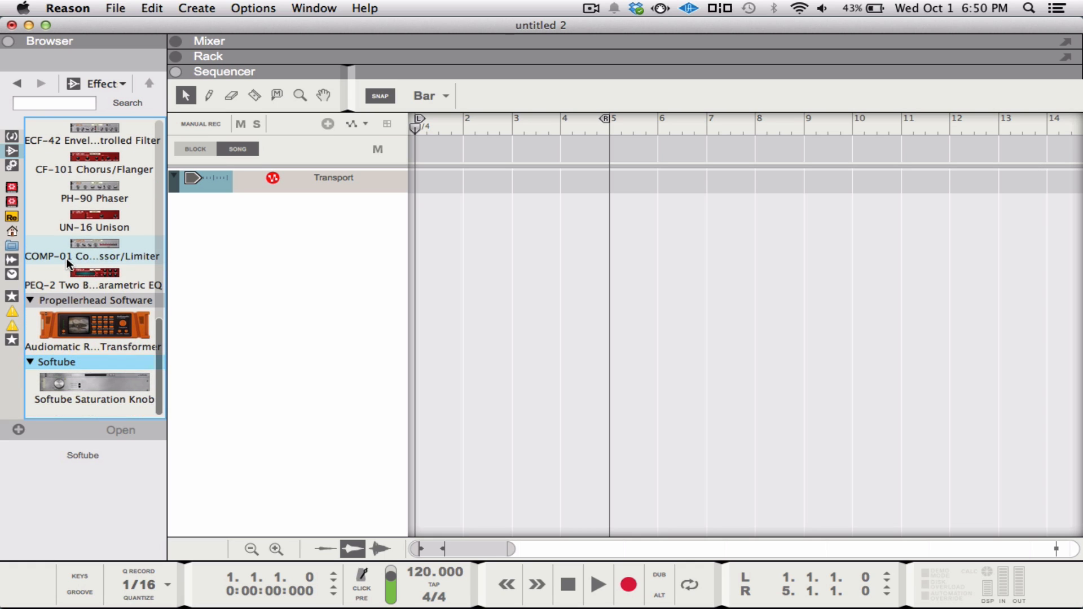
{"action": "left_click", "coordinate": [100, 84]}
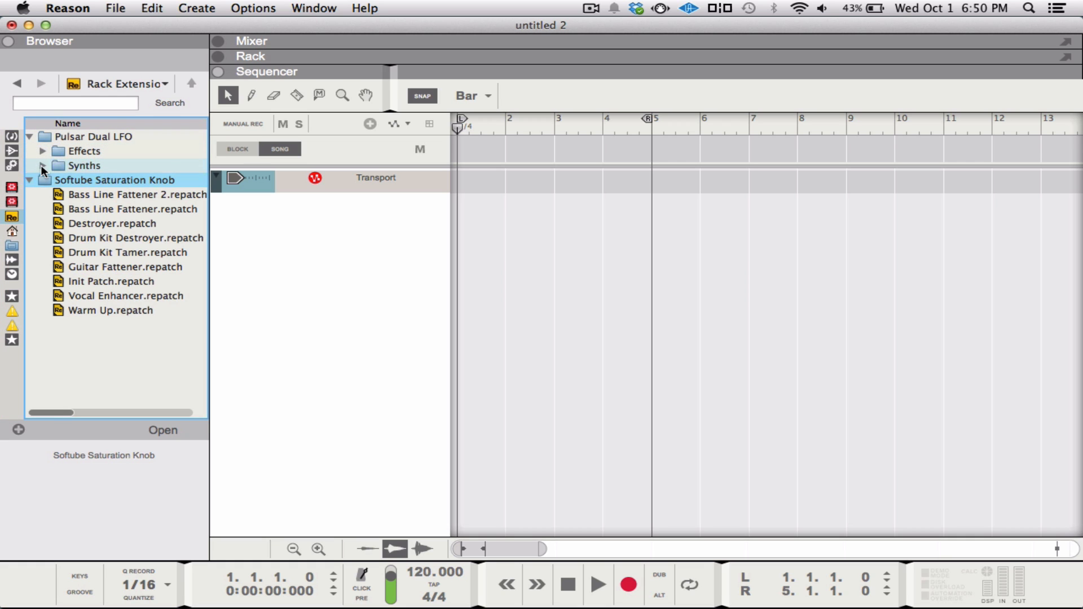
Step: Expand the Pulsar Dual LFO Effects and Synths patch folders
{"action": "left_click", "coordinate": [42, 150]}
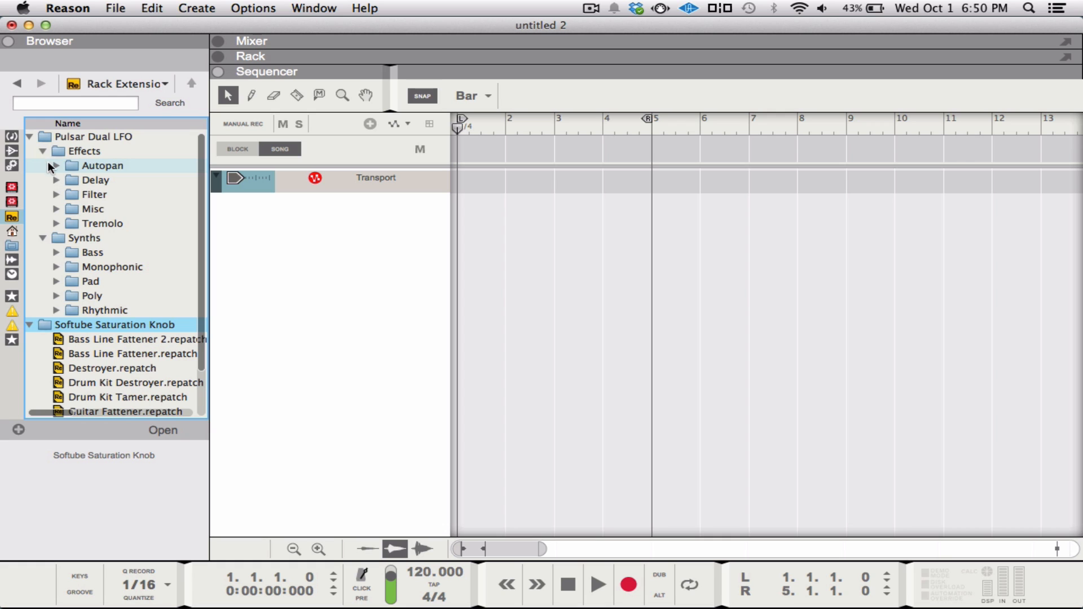
{"action": "left_click", "coordinate": [11, 166]}
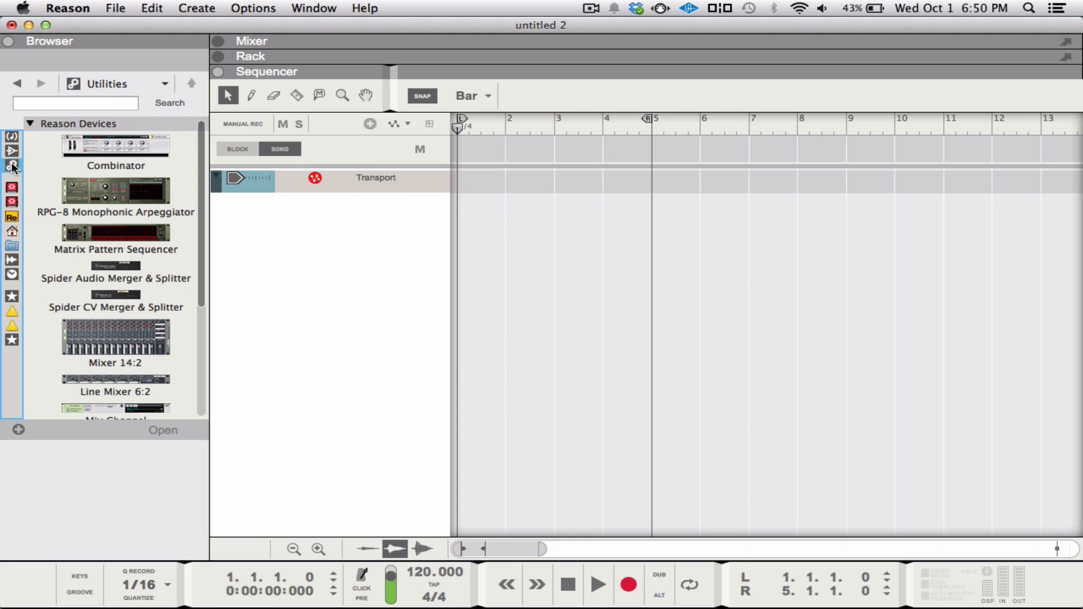
Step: Return to the Utilities device list in the browser sidebar
{"action": "left_click", "coordinate": [11, 135]}
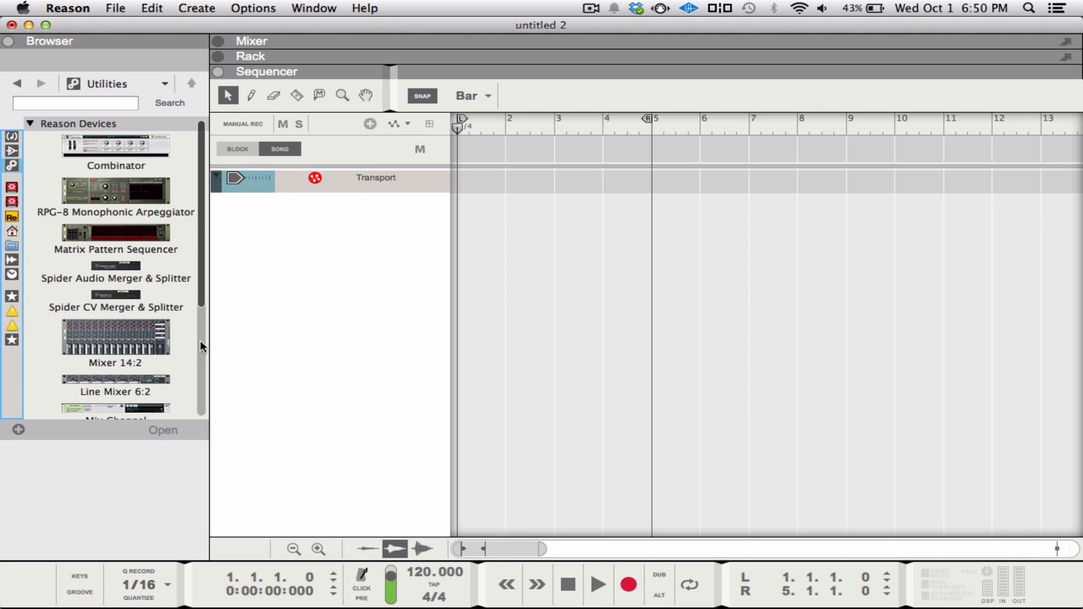
{"action": "mouse_move", "coordinate": [441, 527]}
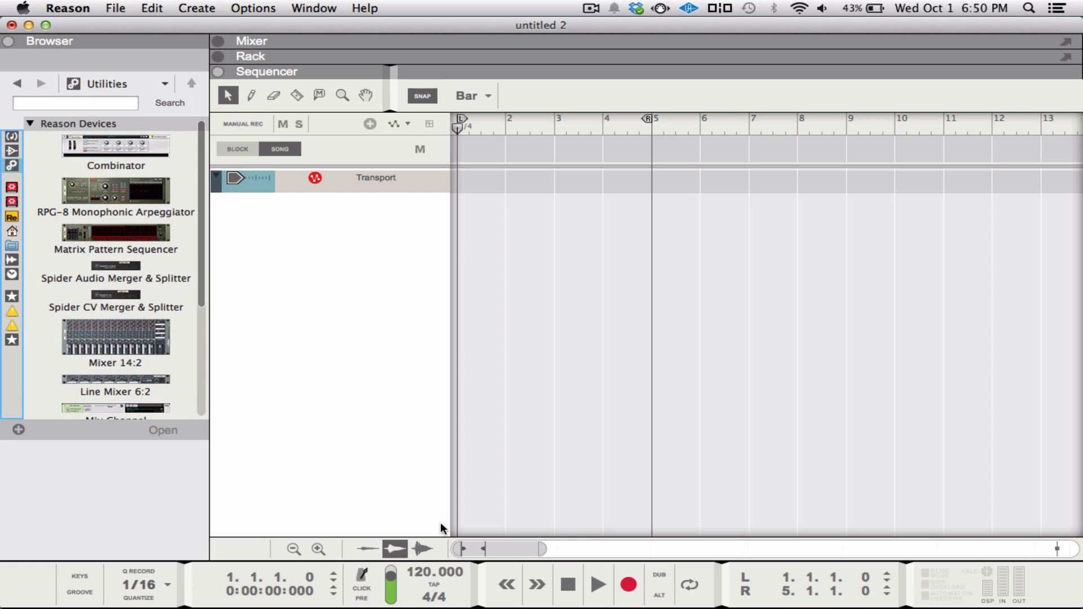
{"action": "mouse_move", "coordinate": [567, 584]}
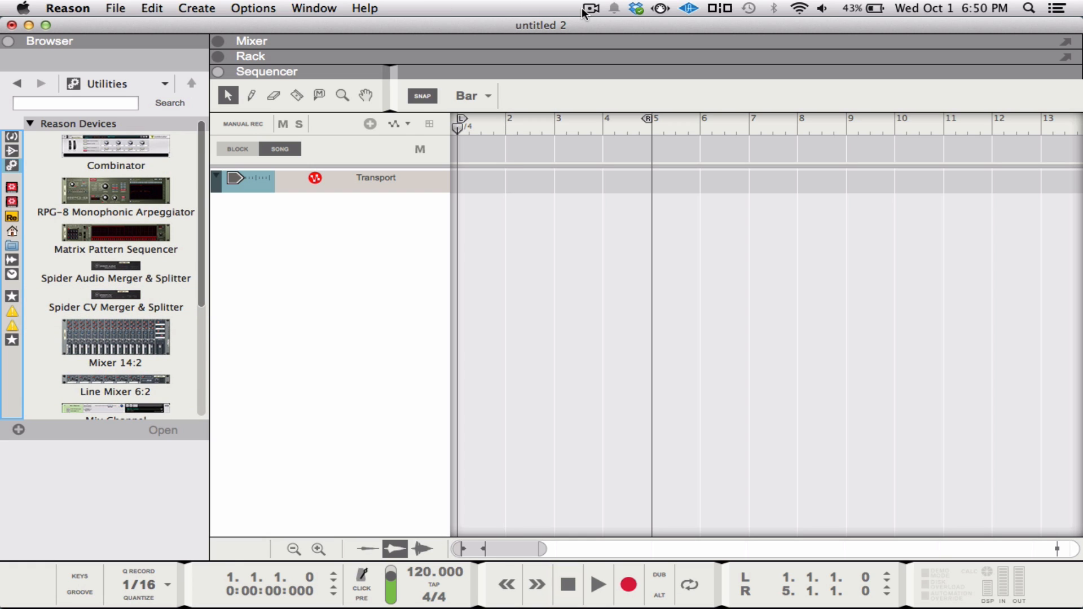
{"action": "scroll", "scroll_direction": "down", "scroll_amount": 3}
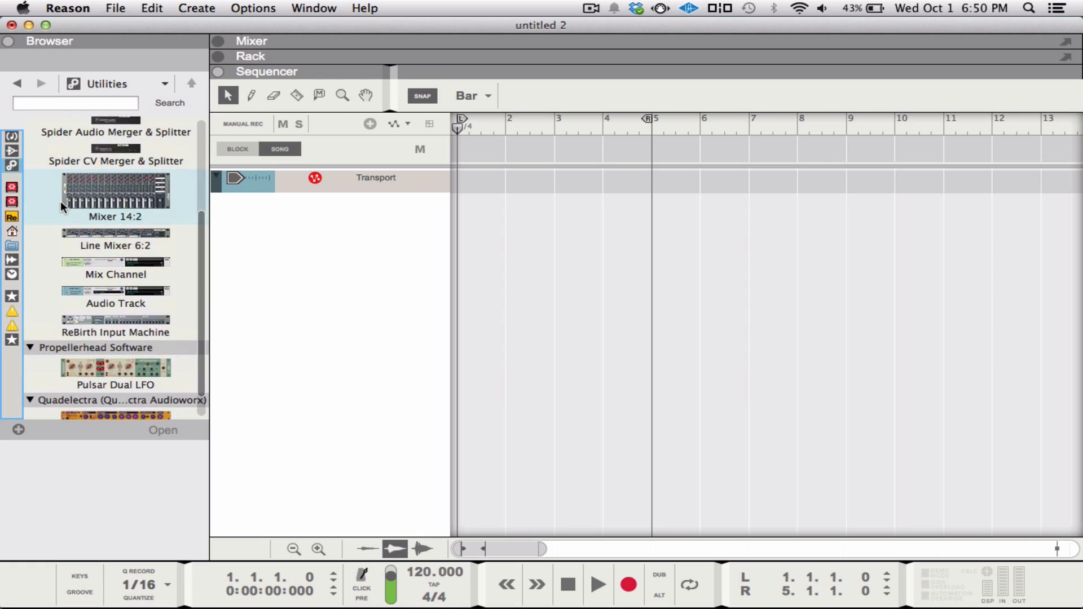
{"action": "left_click", "coordinate": [590, 8]}
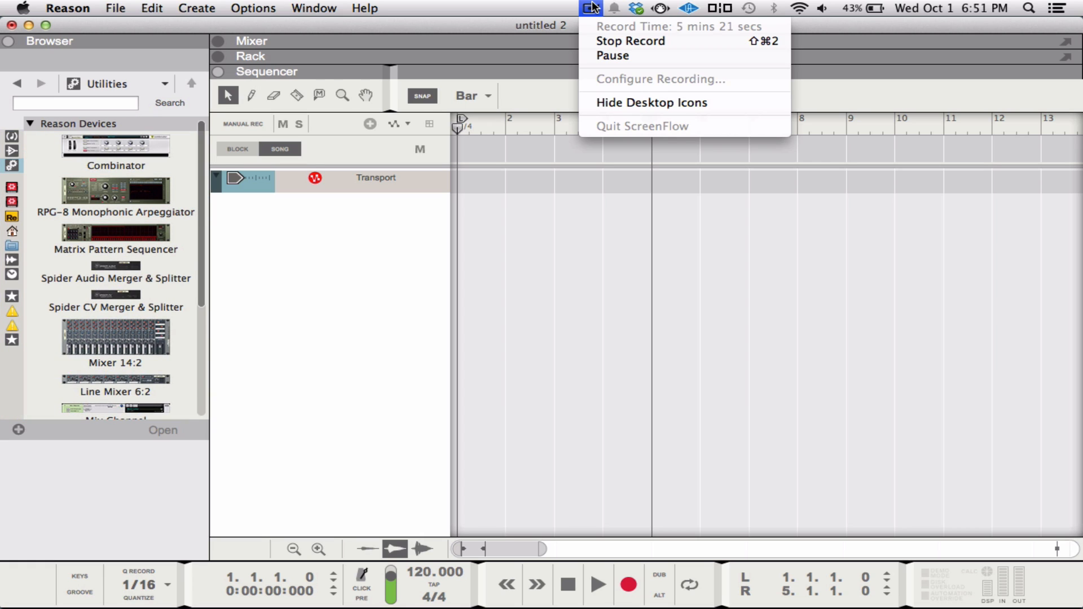